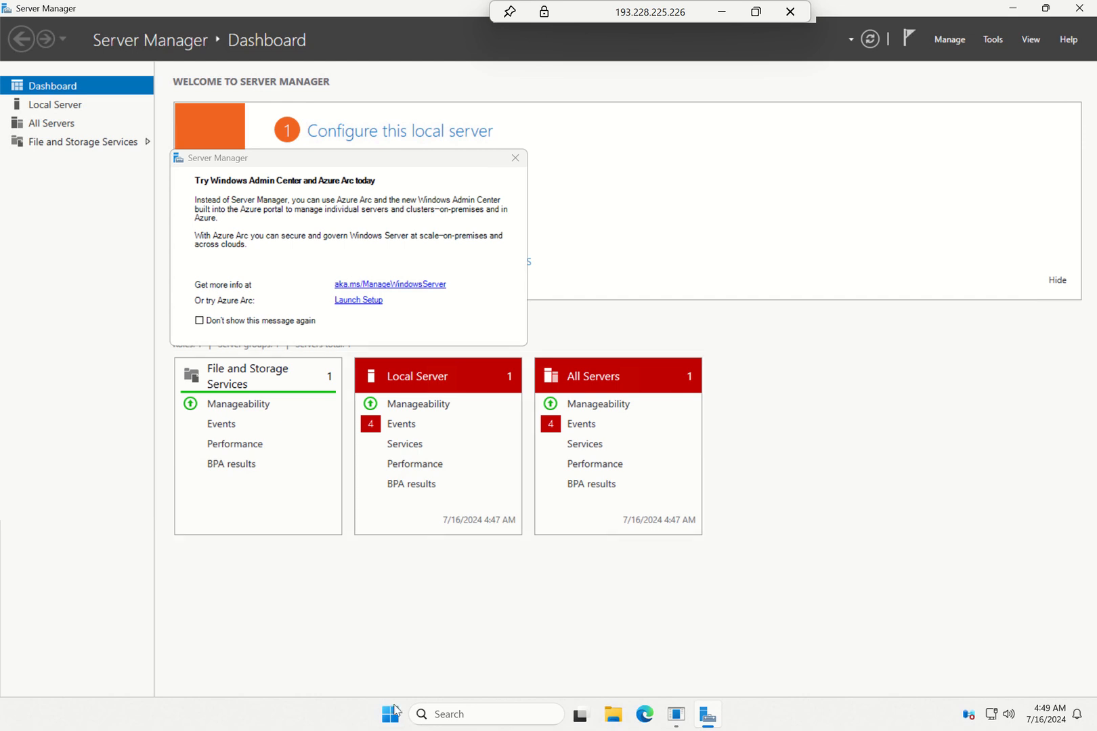
# - Minimize Server Manager so the Windows Admin Center Setup welcome page shows on the desktop
pyautogui.click(387, 715)
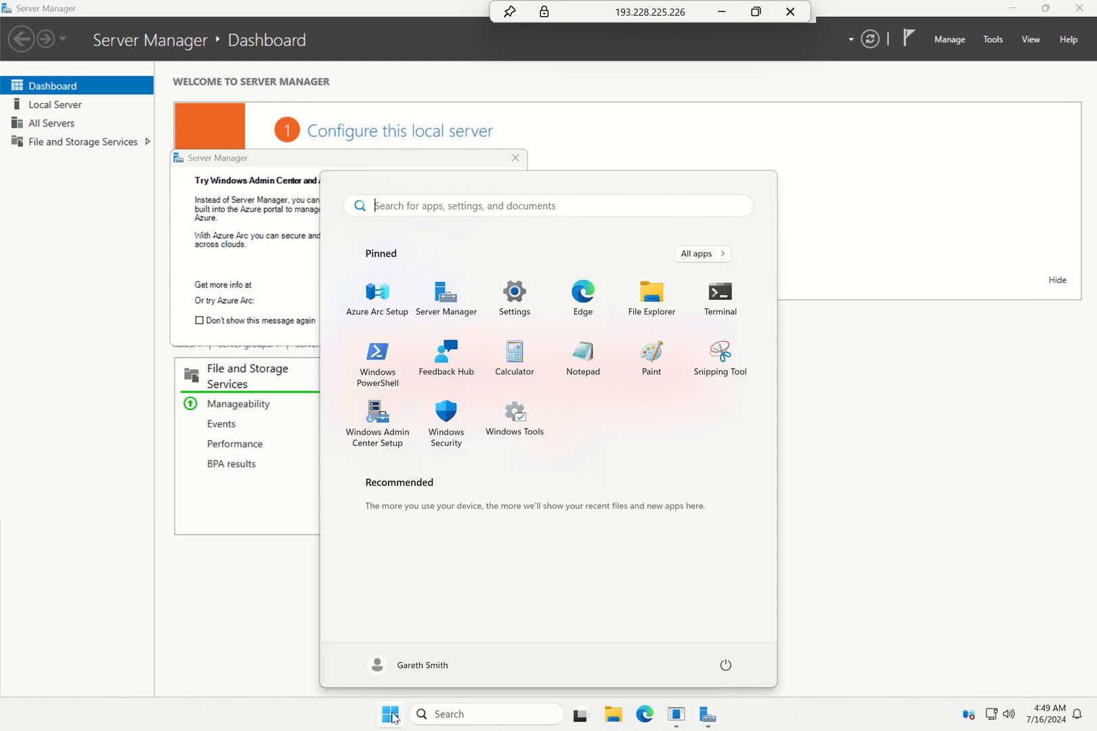
pyautogui.moveTo(392, 465)
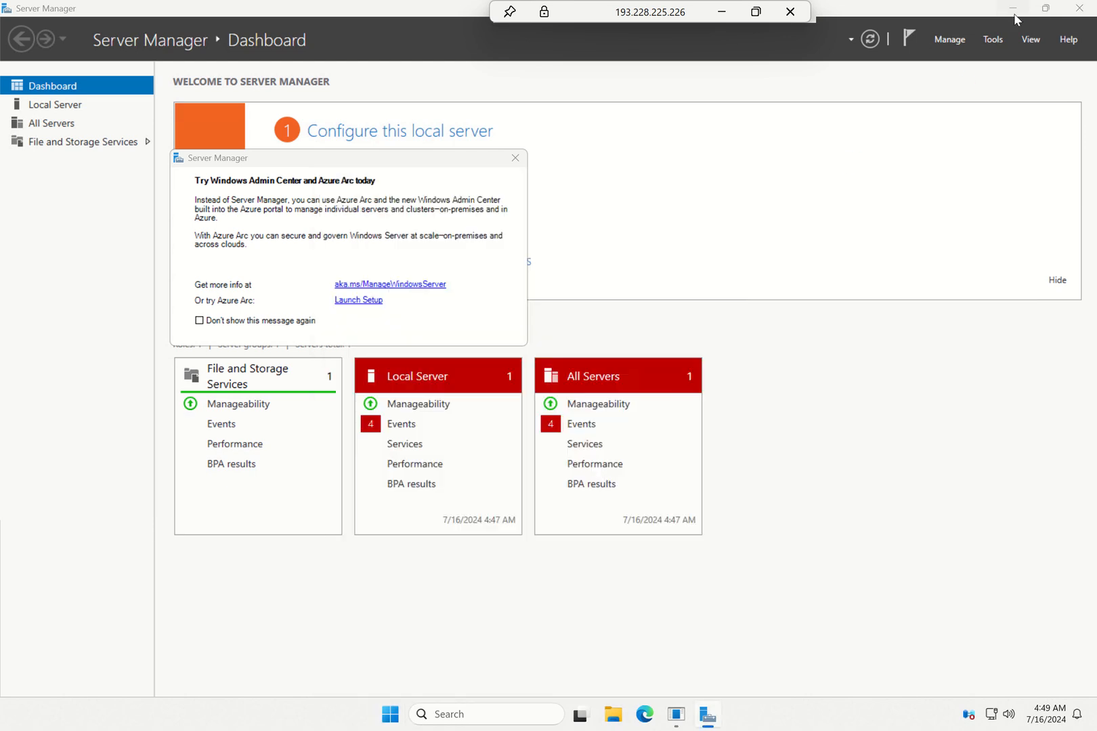
pyautogui.click(357, 300)
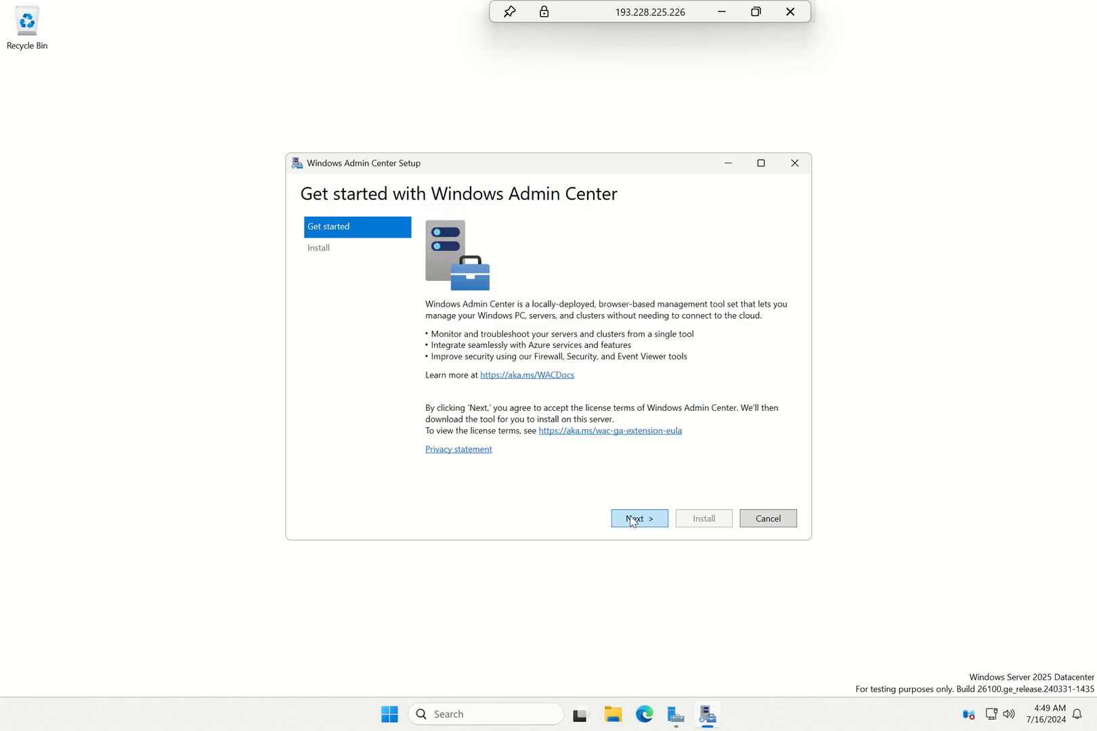
# - Accept the licence terms on Get started and download the Windows Admin Center installer
pyautogui.click(639, 519)
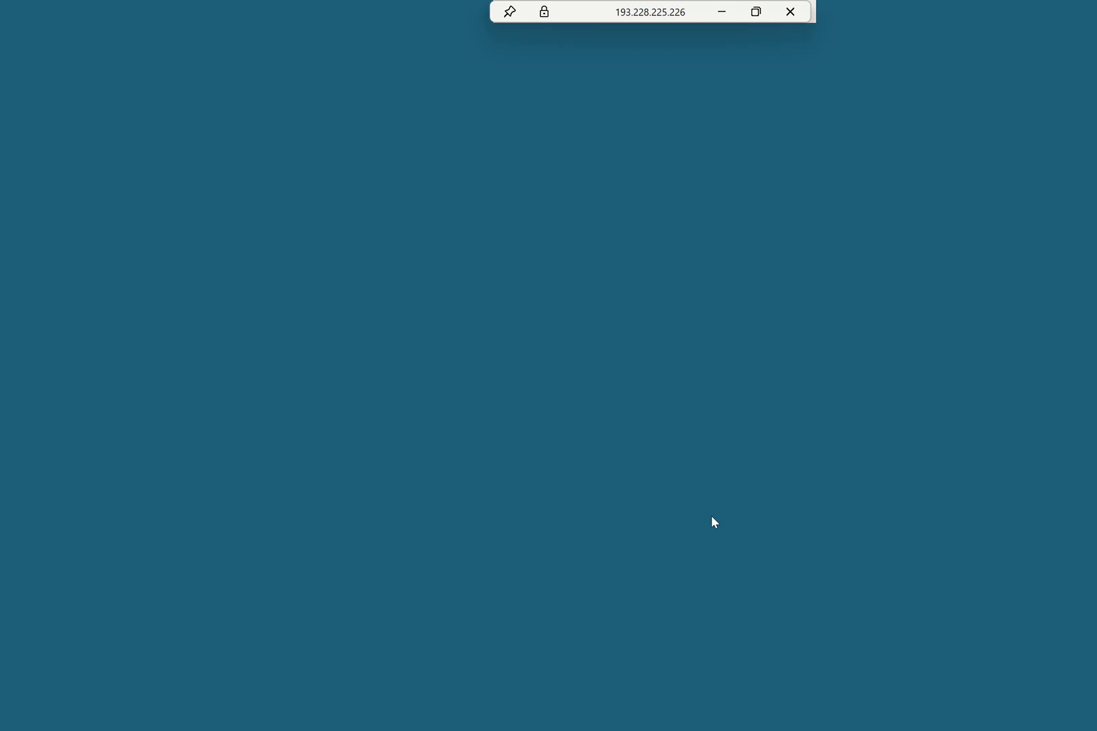
pyautogui.moveTo(455, 477)
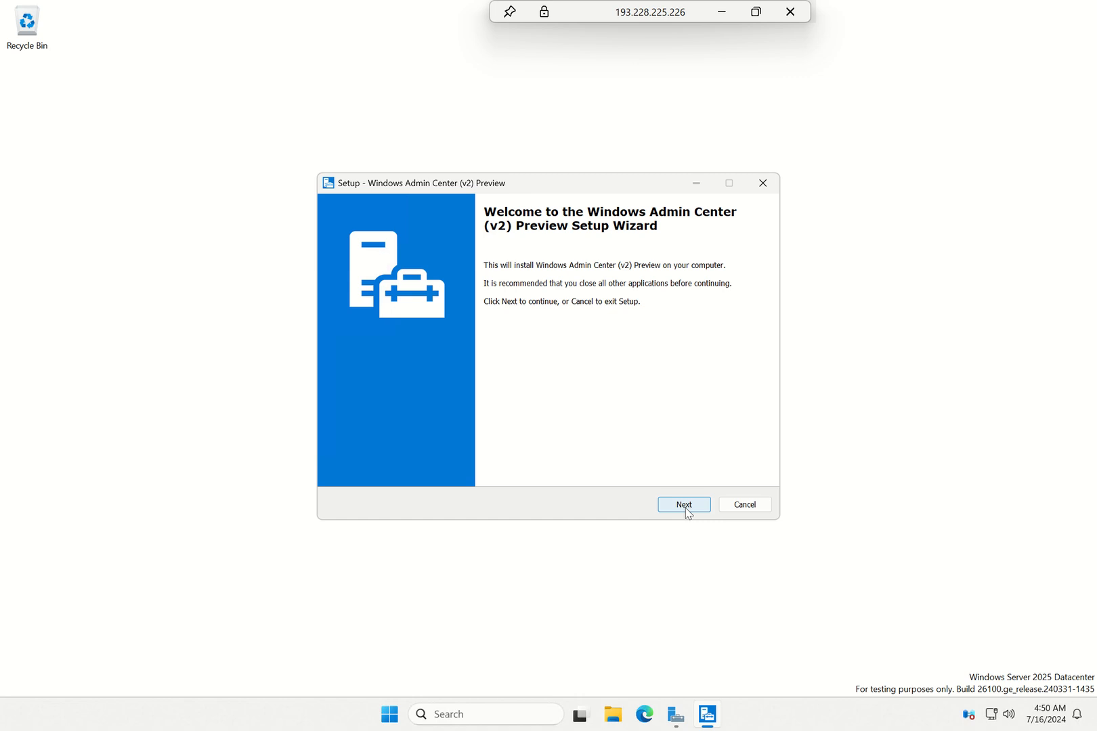
# - Proceed through the wizard choosing Express local setup and keeping automatic updates
pyautogui.click(683, 505)
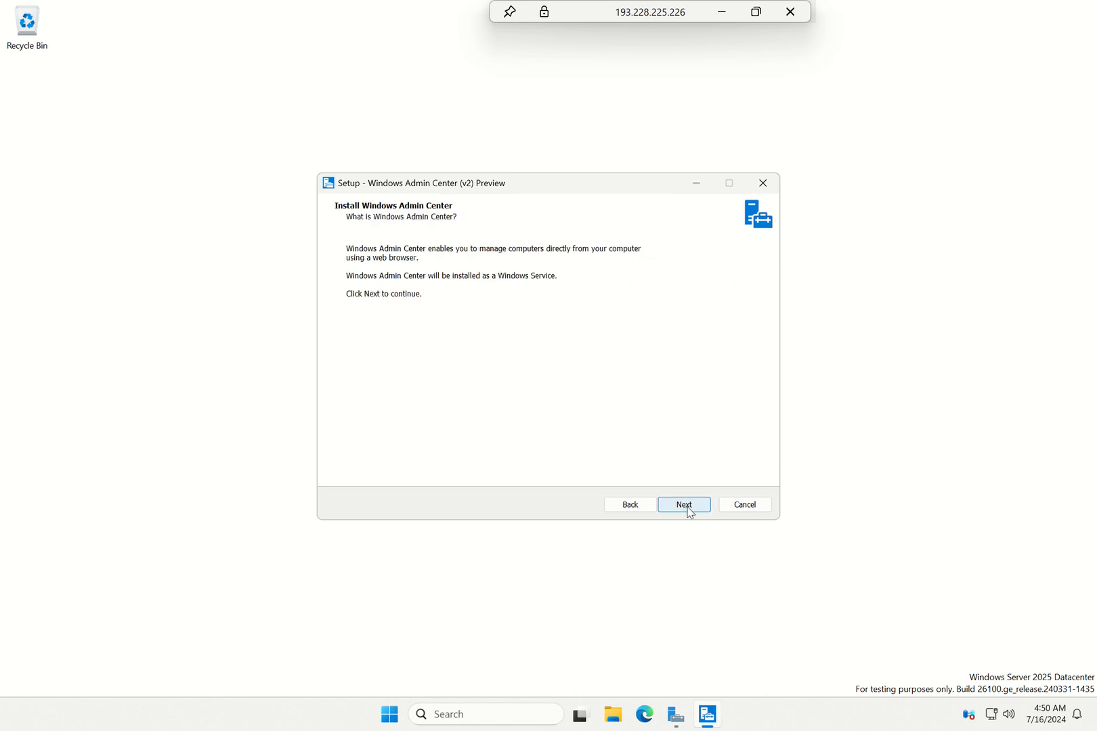
pyautogui.click(684, 505)
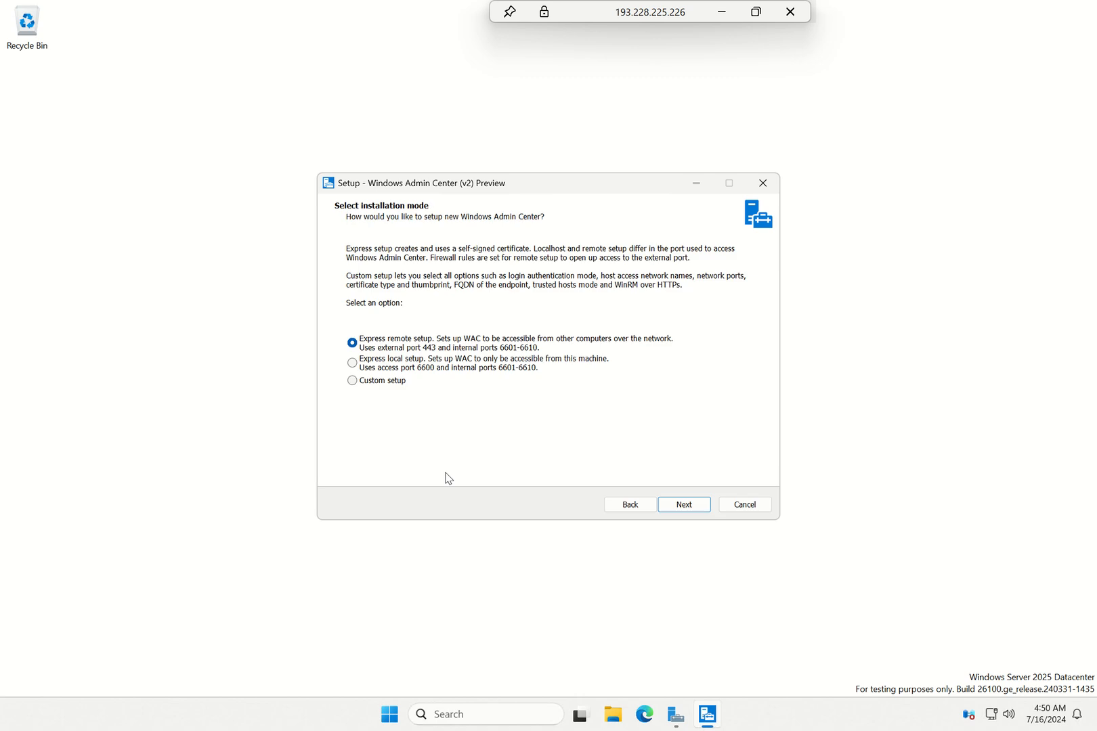
pyautogui.moveTo(534, 443)
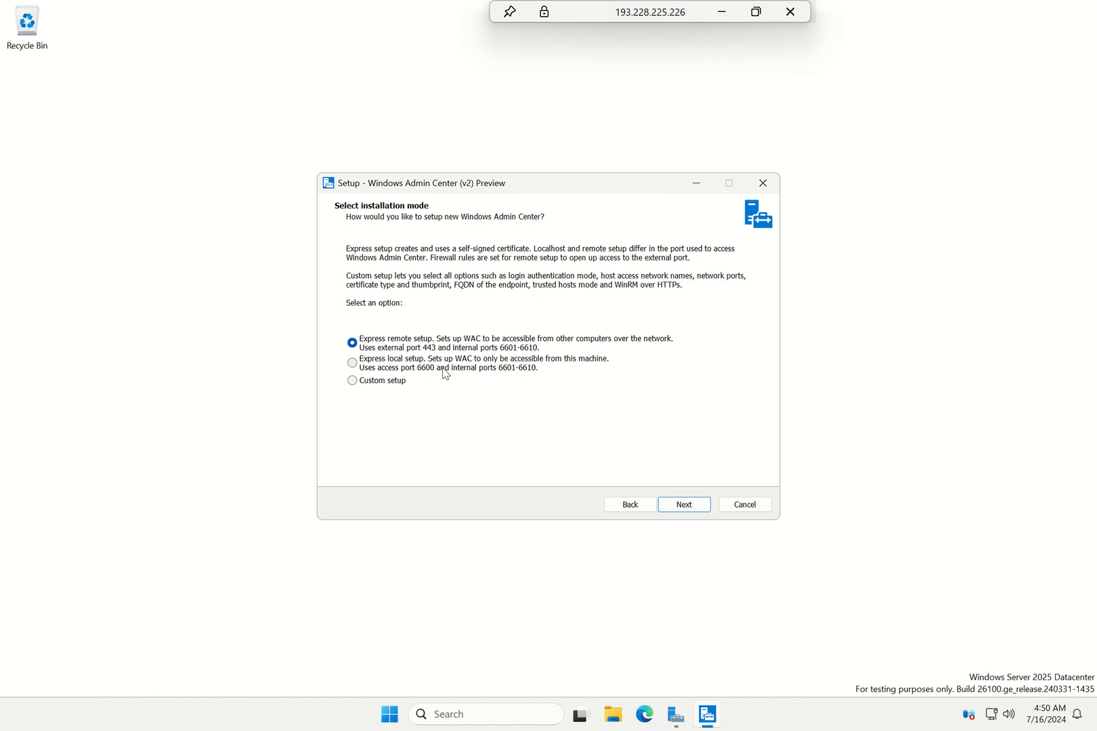
pyautogui.click(352, 362)
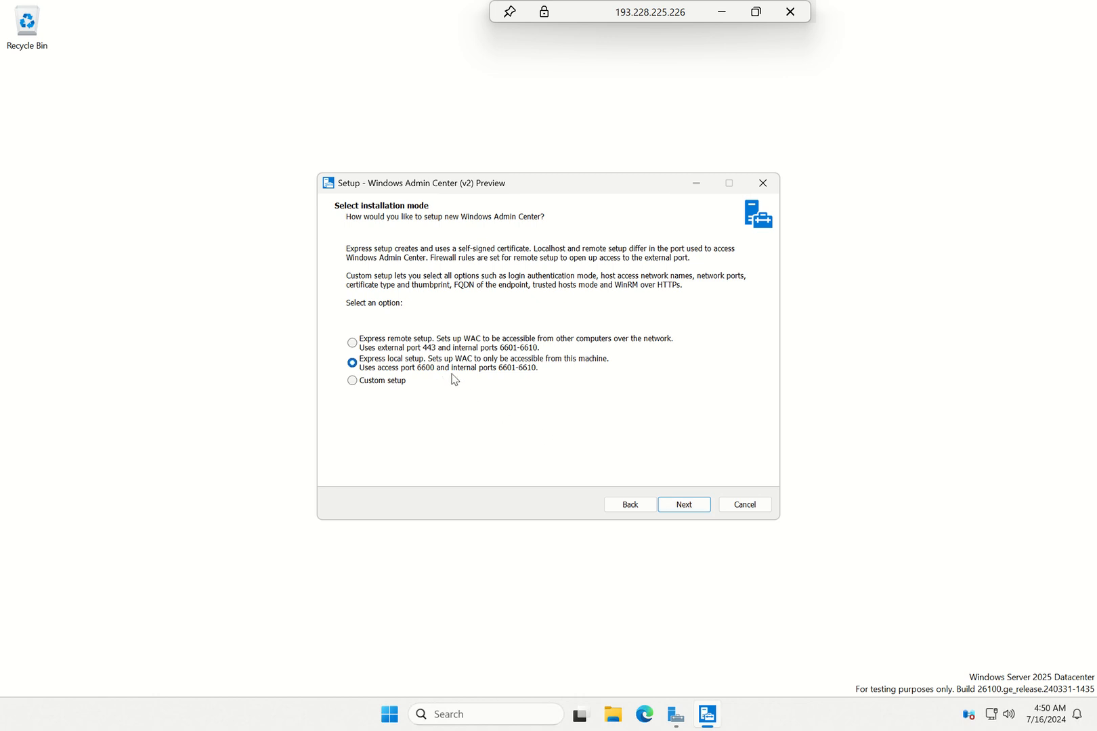
pyautogui.click(684, 505)
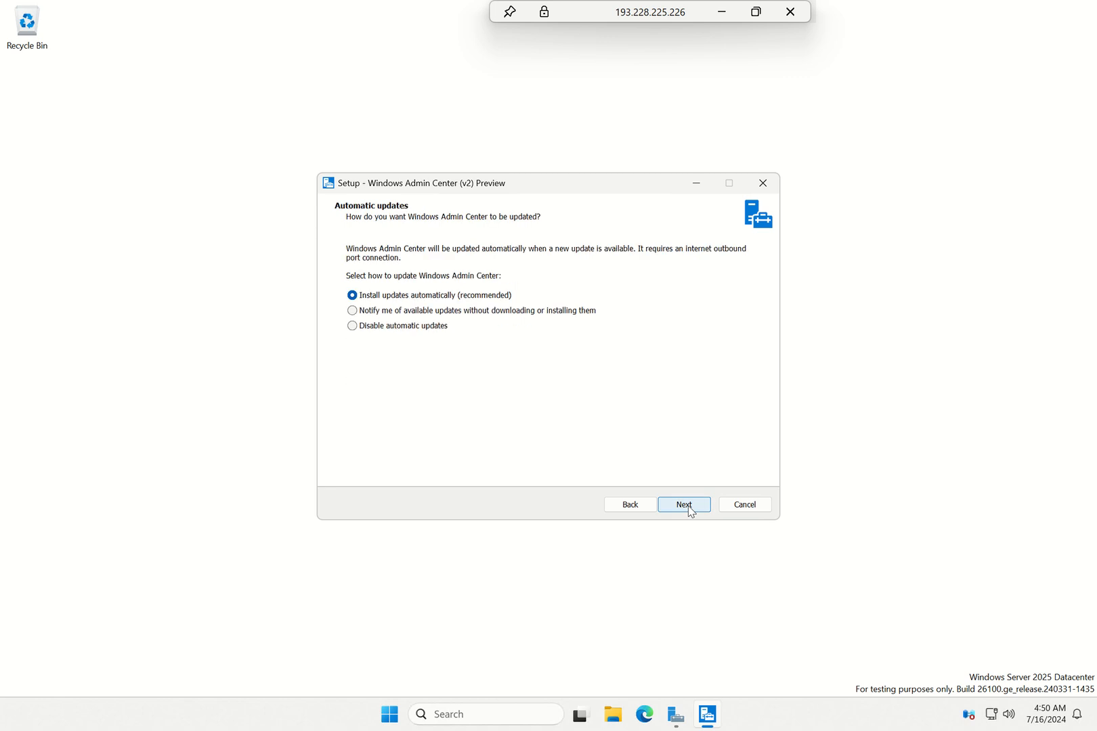
pyautogui.click(683, 505)
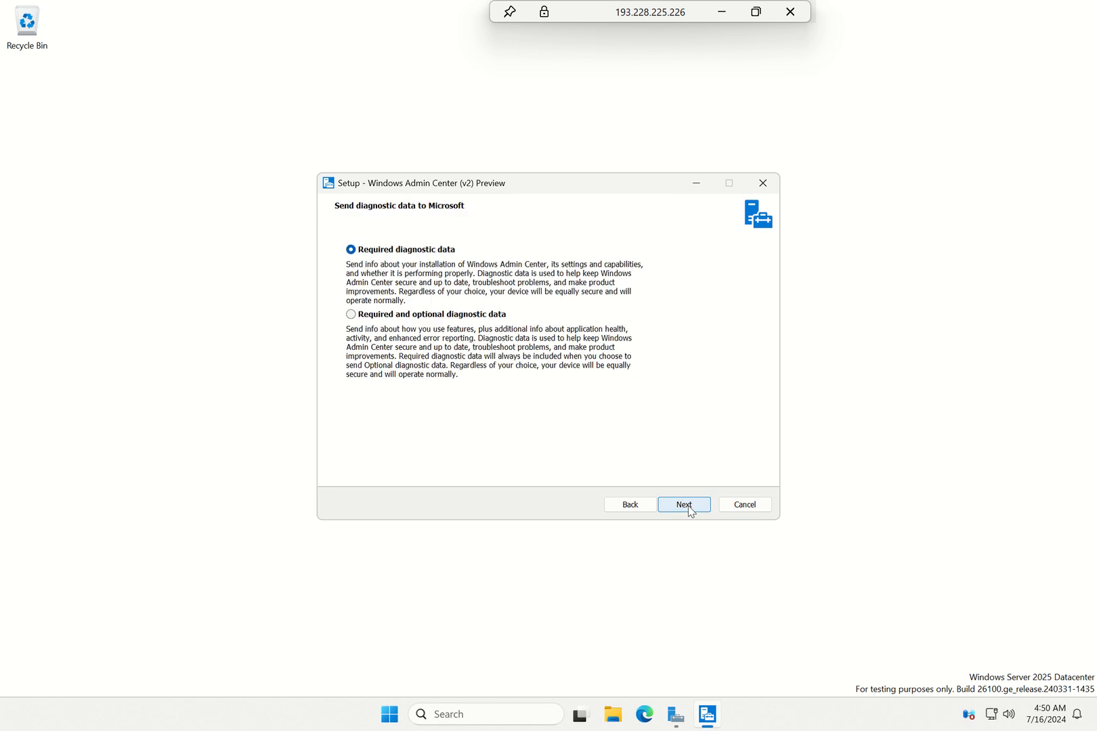
pyautogui.moveTo(380, 293)
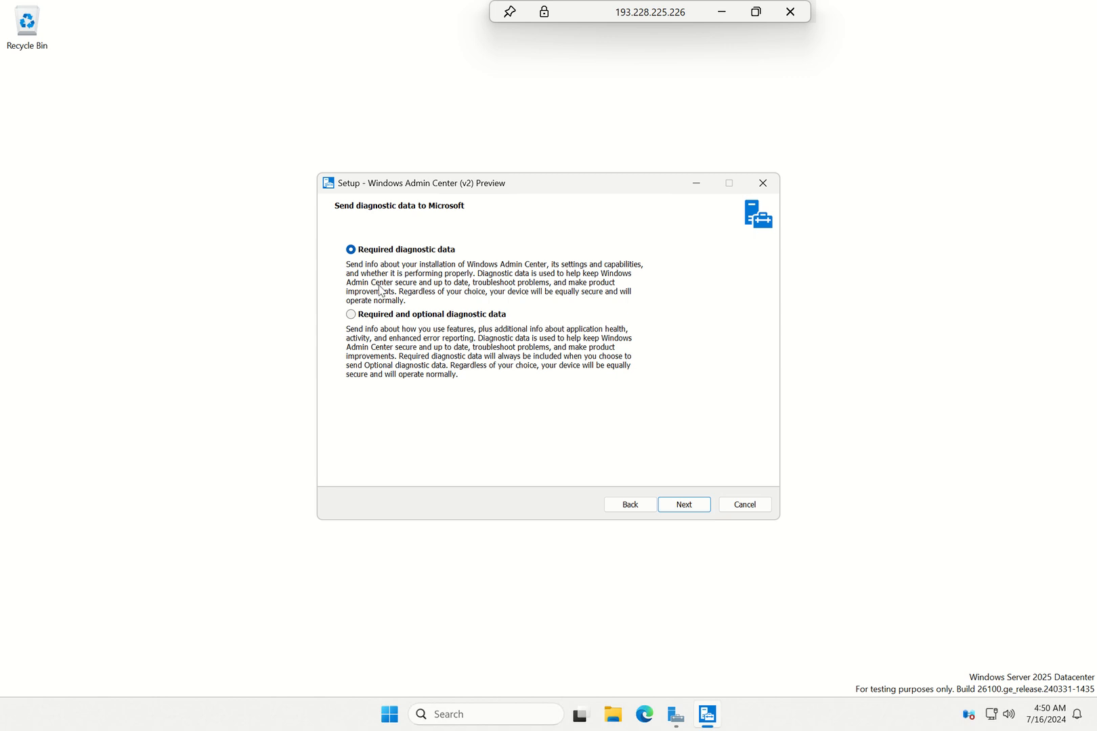
# - Choose required and optional diagnostic data, keep the default Start Menu folder and desktop shortcut
pyautogui.click(349, 315)
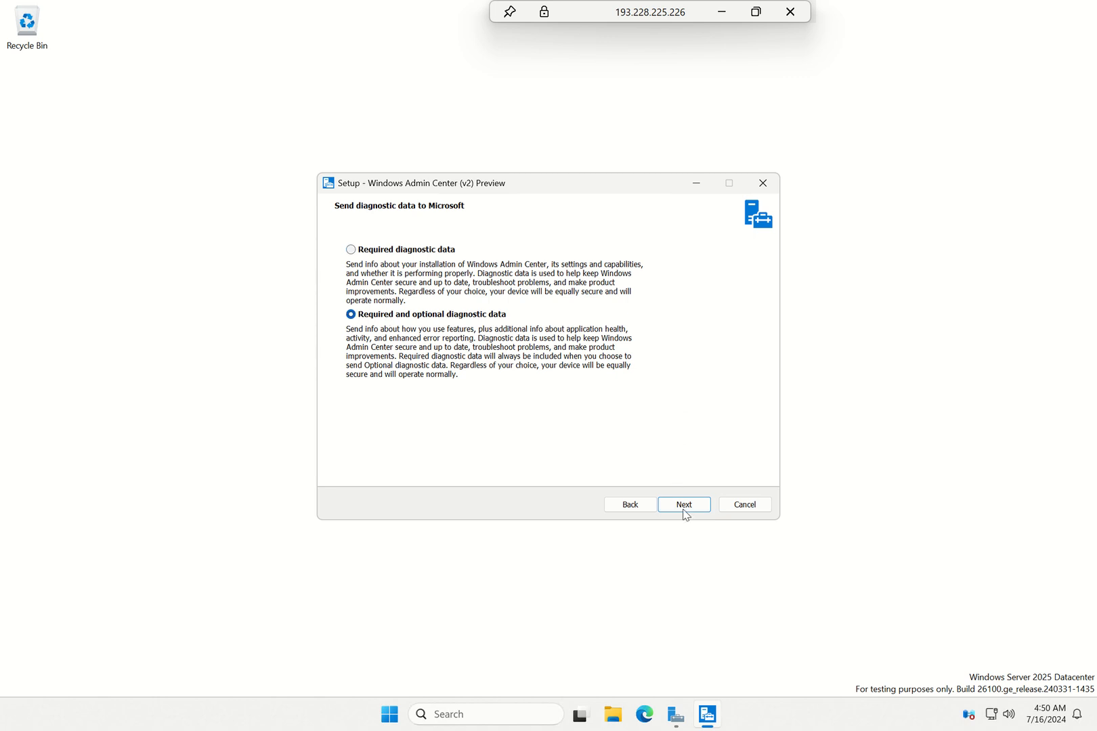
pyautogui.click(684, 505)
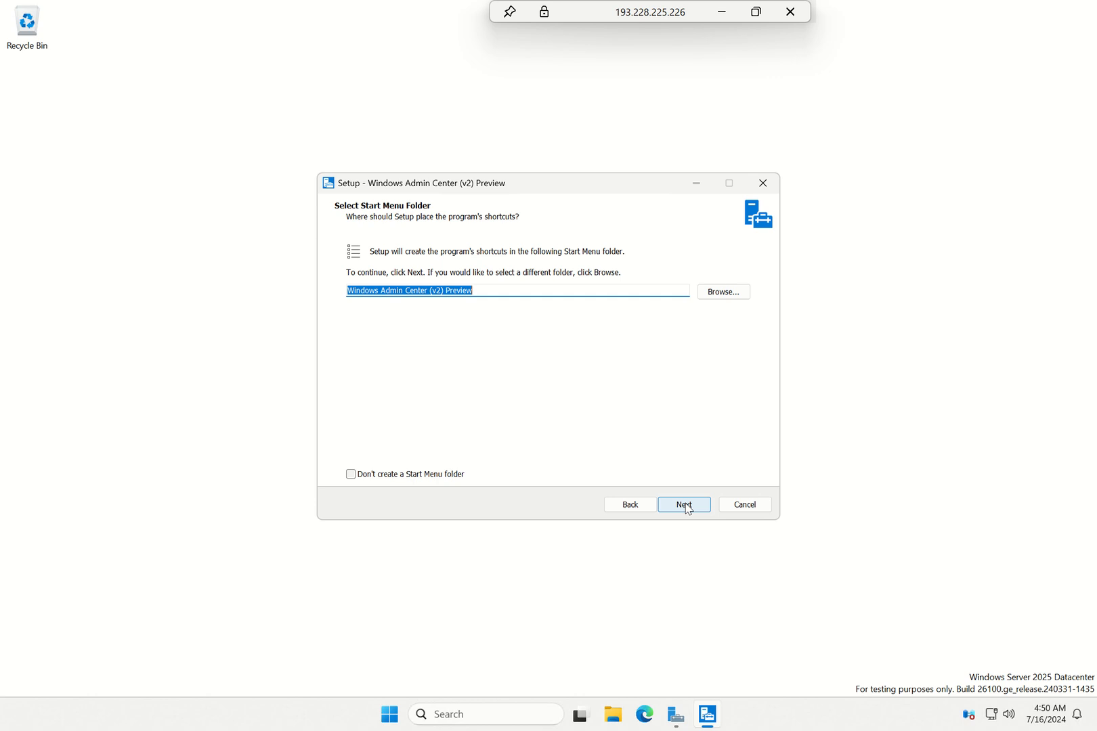
pyautogui.click(683, 505)
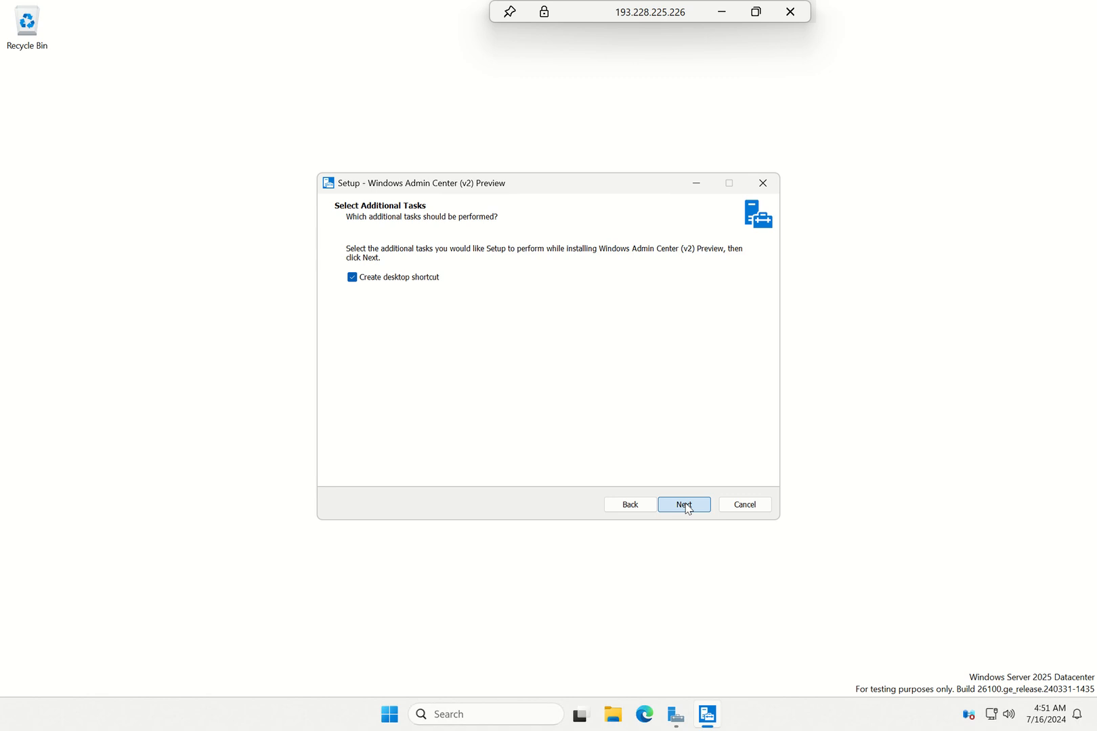
pyautogui.click(684, 505)
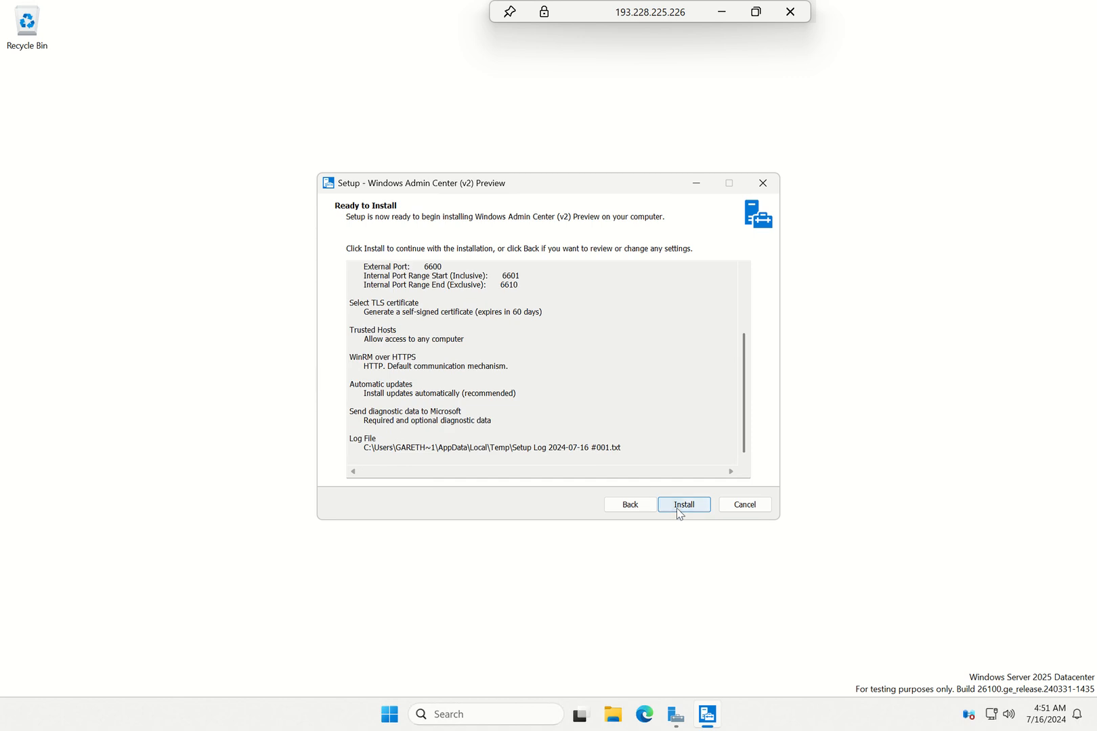
# - Start installing Windows Admin Center (v2) Preview from the Ready to Install summary
pyautogui.click(683, 505)
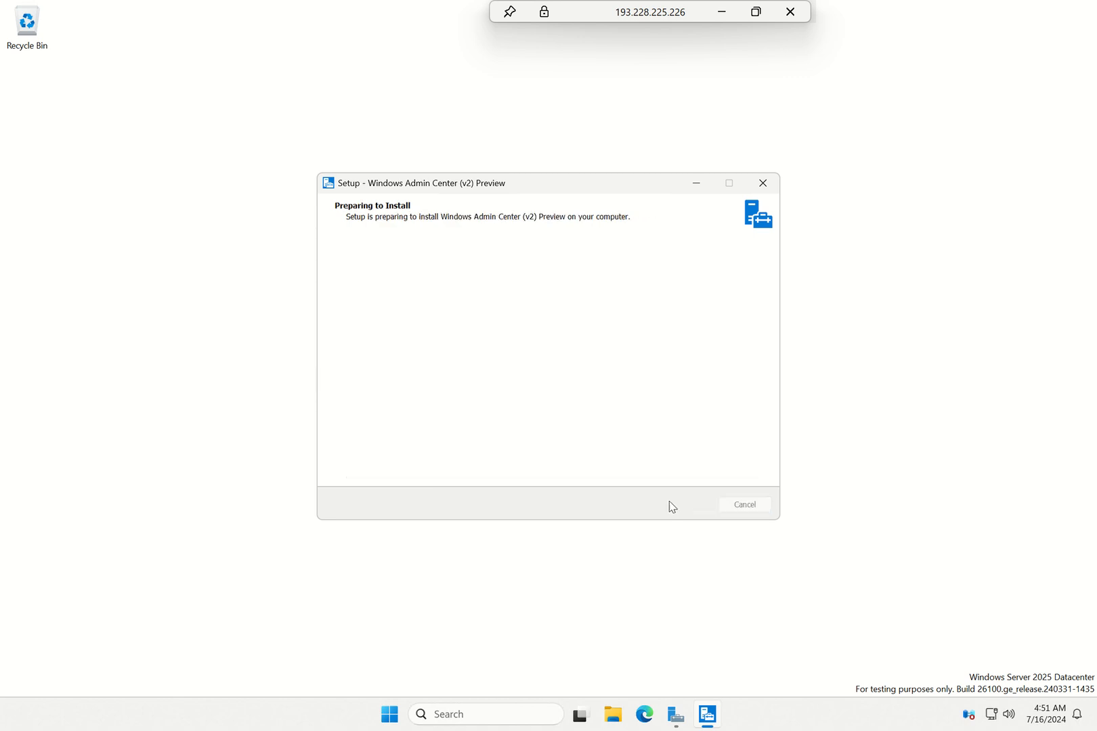
pyautogui.moveTo(337, 353)
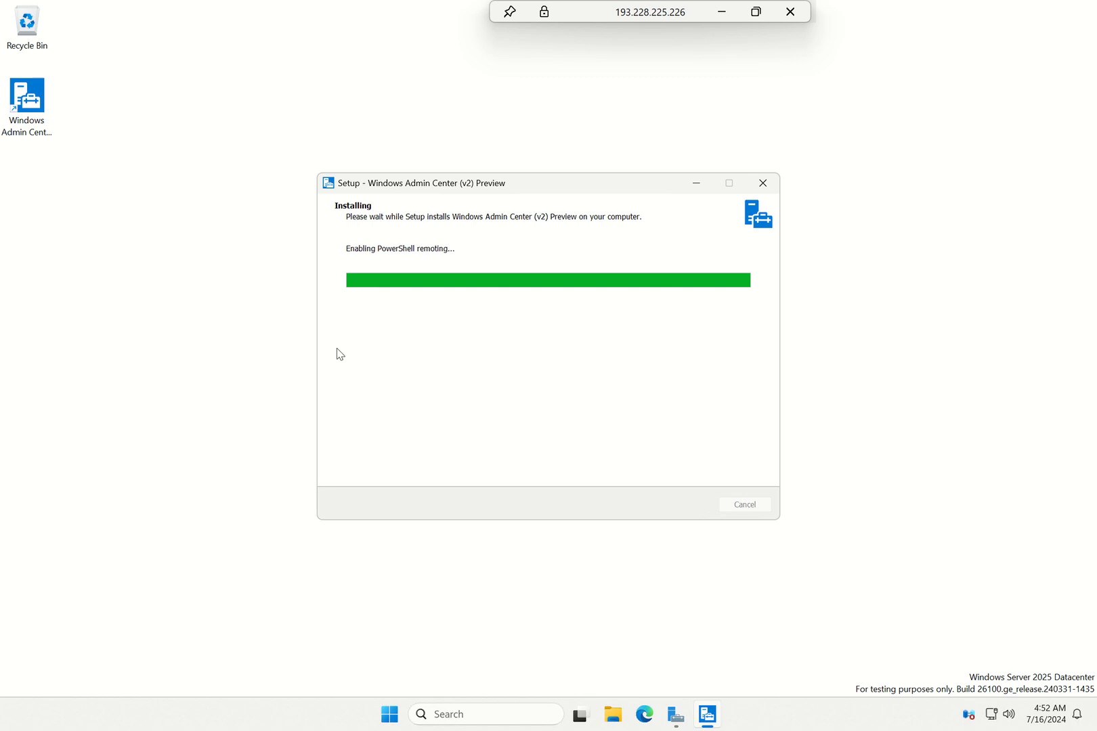
pyautogui.moveTo(293, 176)
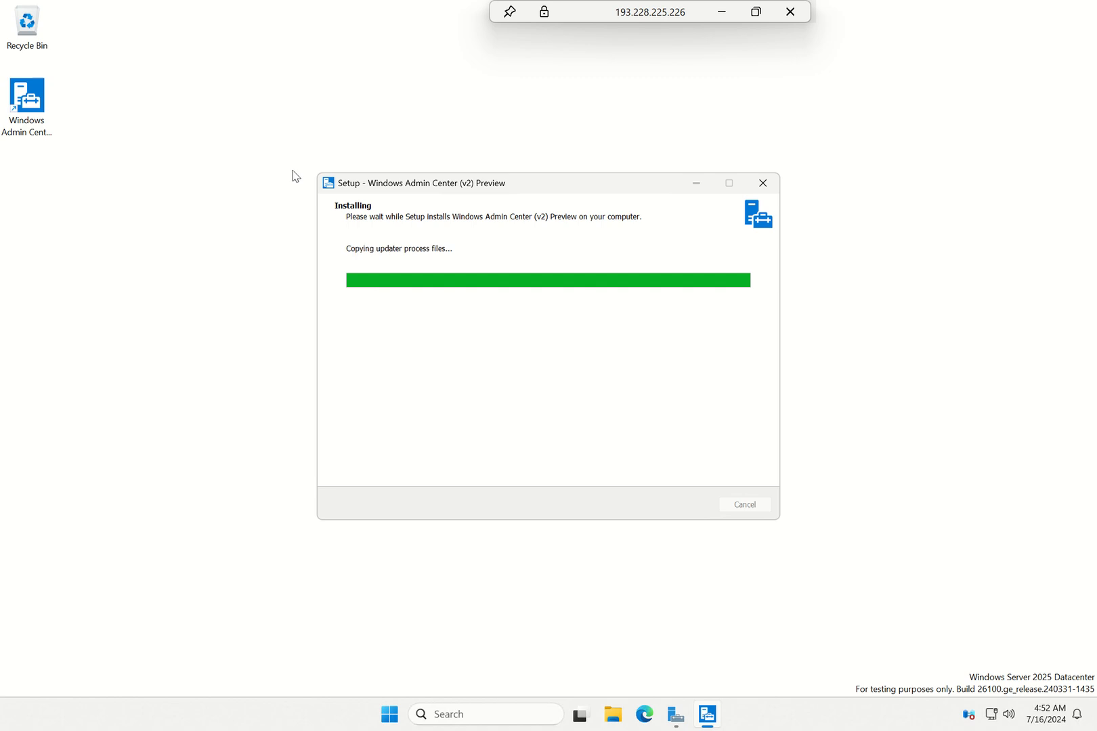
pyautogui.moveTo(447, 298)
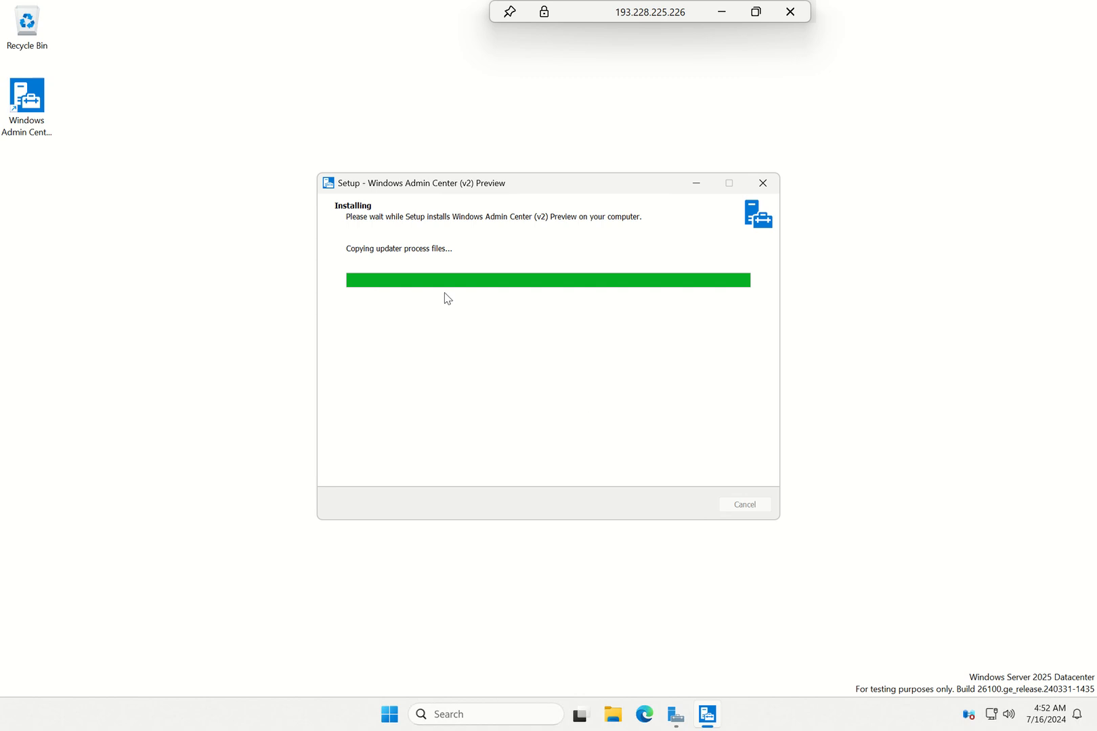
pyautogui.moveTo(928, 629)
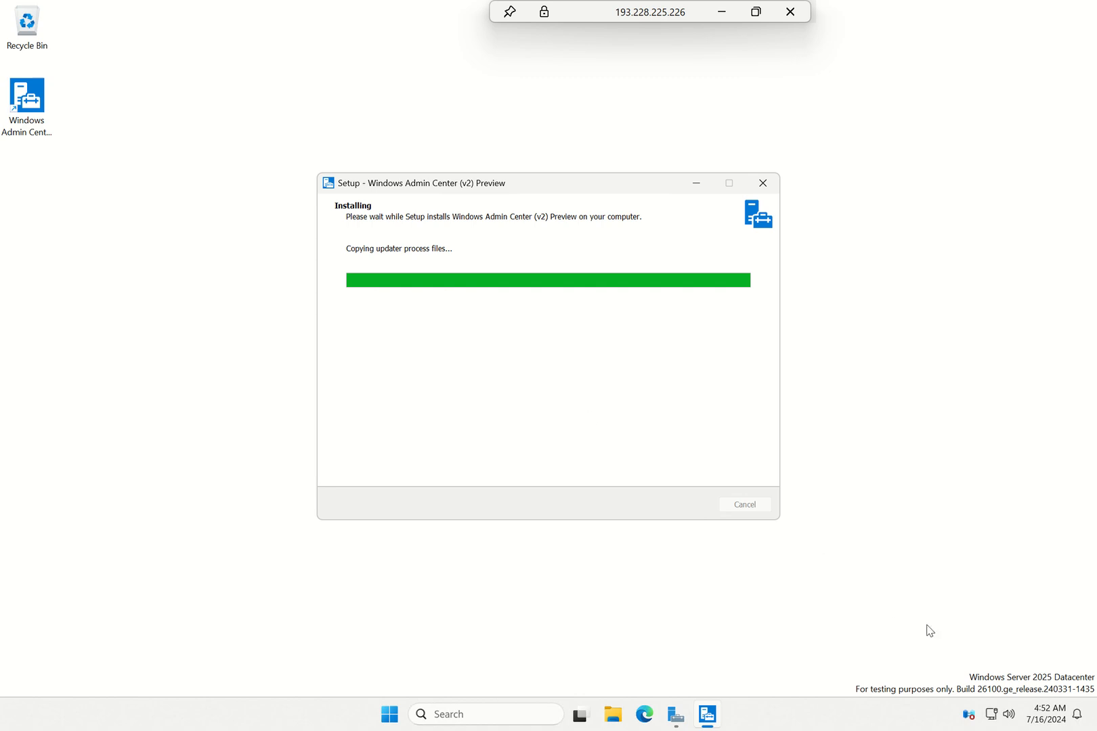
pyautogui.moveTo(978, 652)
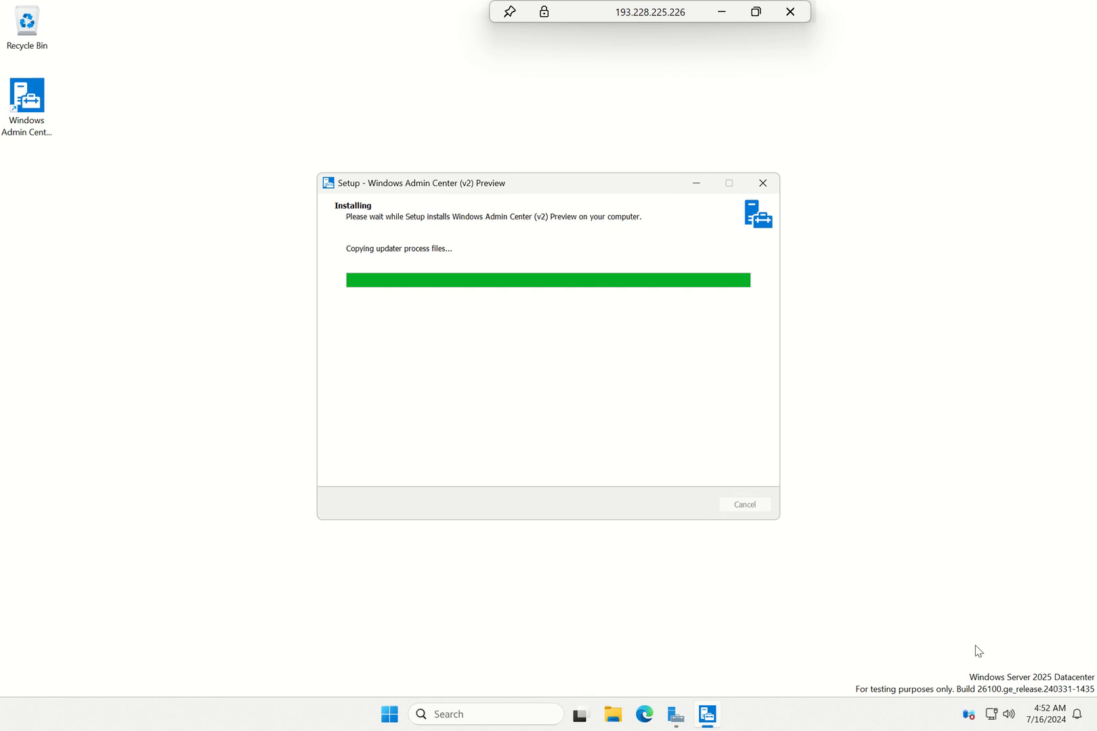
pyautogui.moveTo(992, 644)
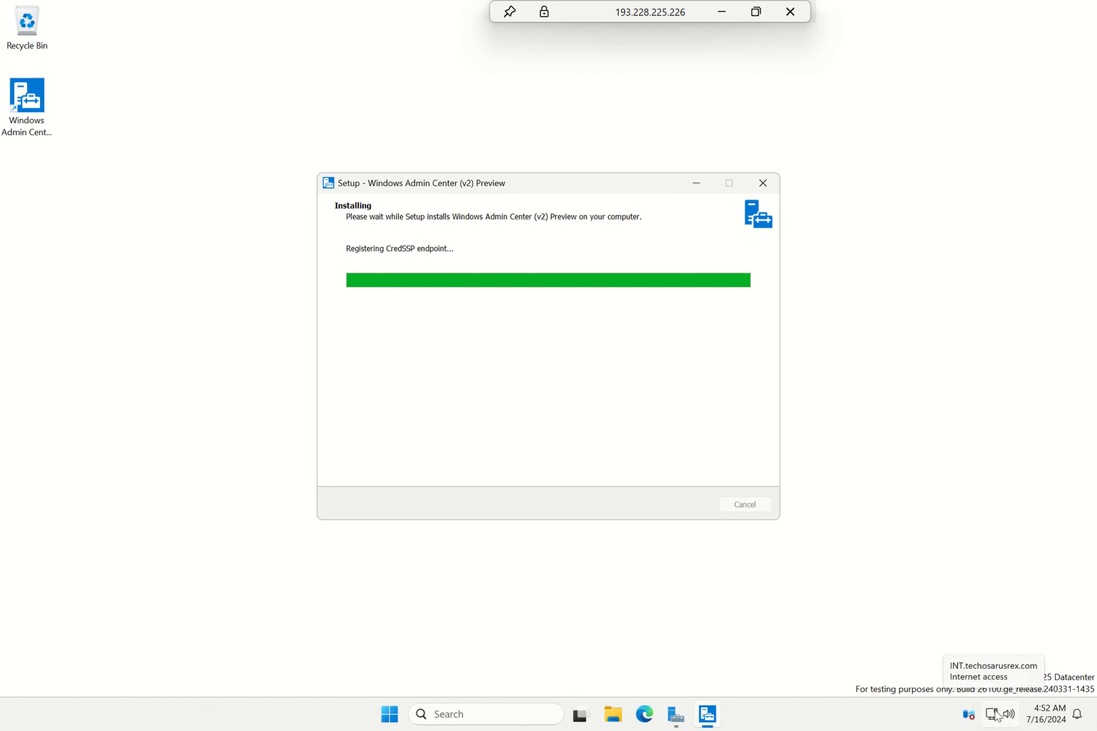
pyautogui.moveTo(533, 624)
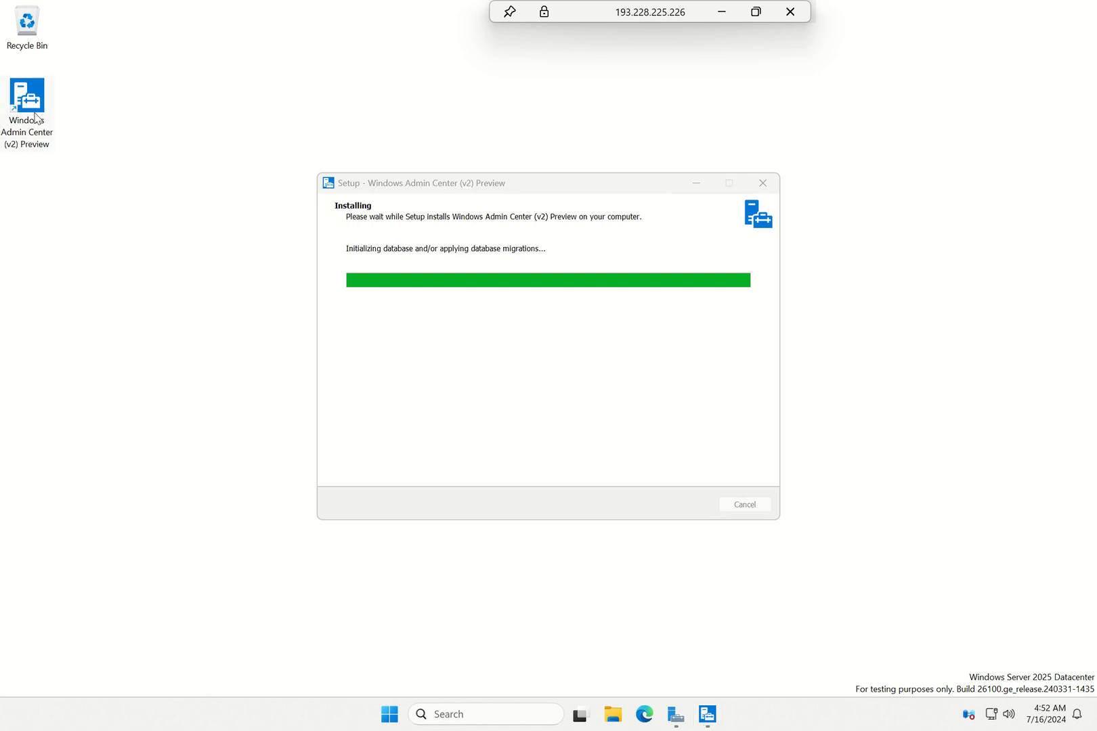
pyautogui.moveTo(38, 114)
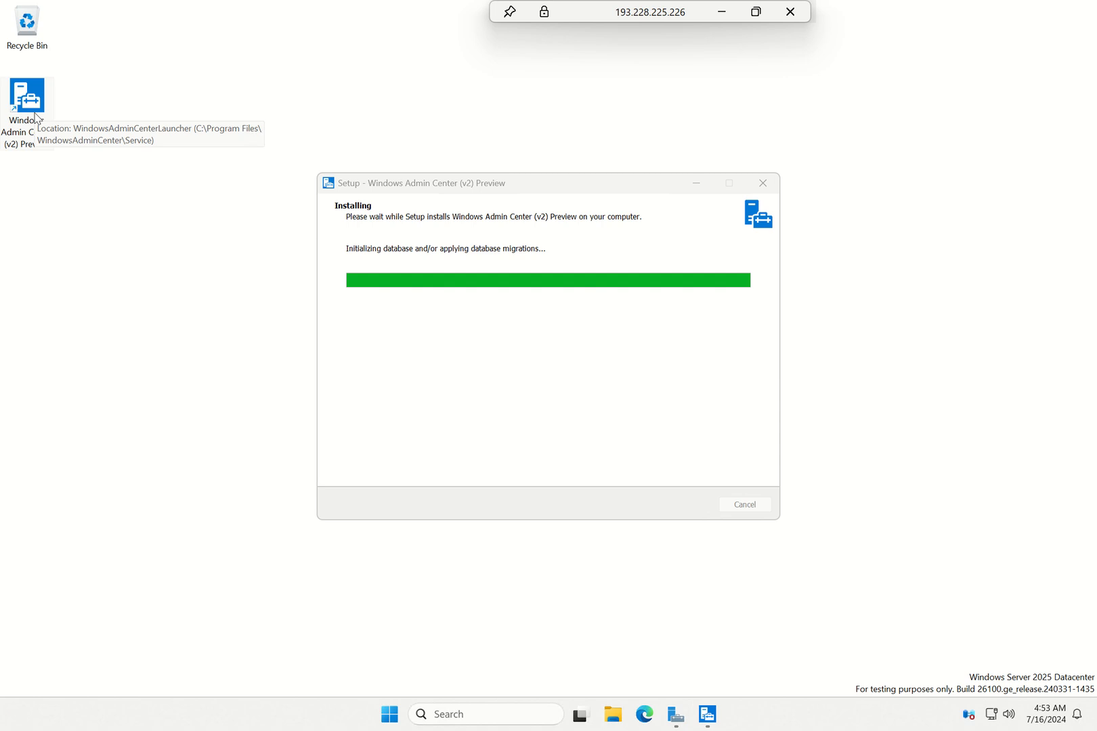
pyautogui.moveTo(257, 372)
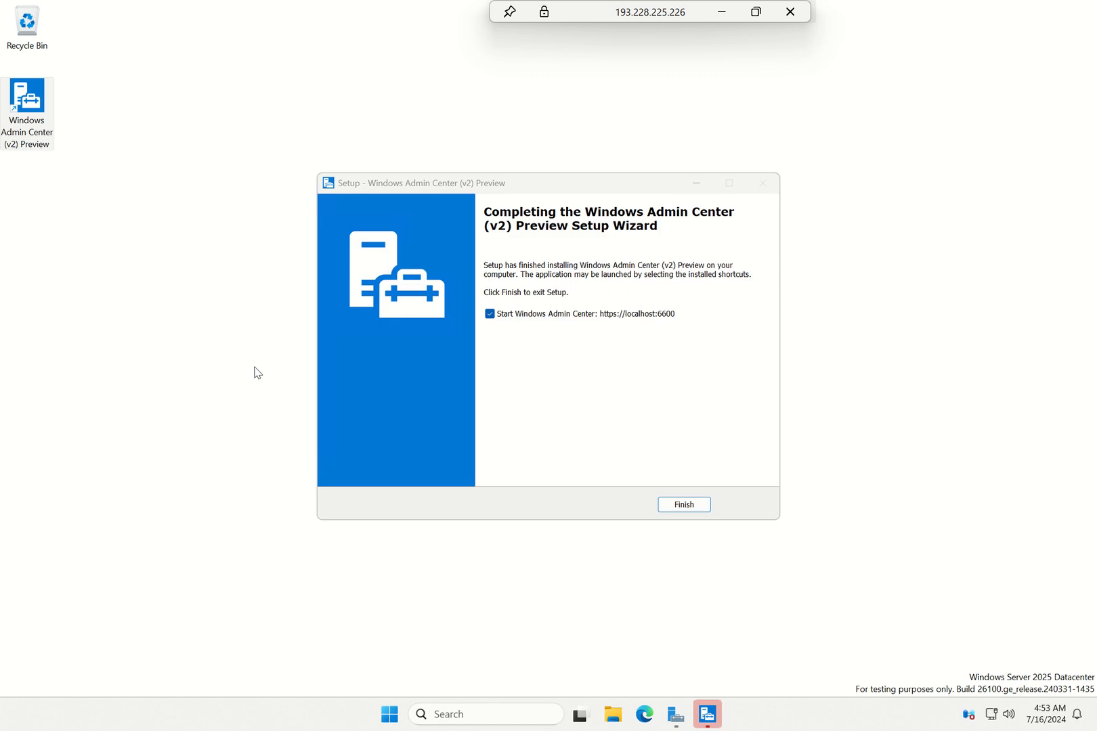
# - Finish the installer, then show the Start menu options for Windows Admin Center Setup
pyautogui.click(683, 505)
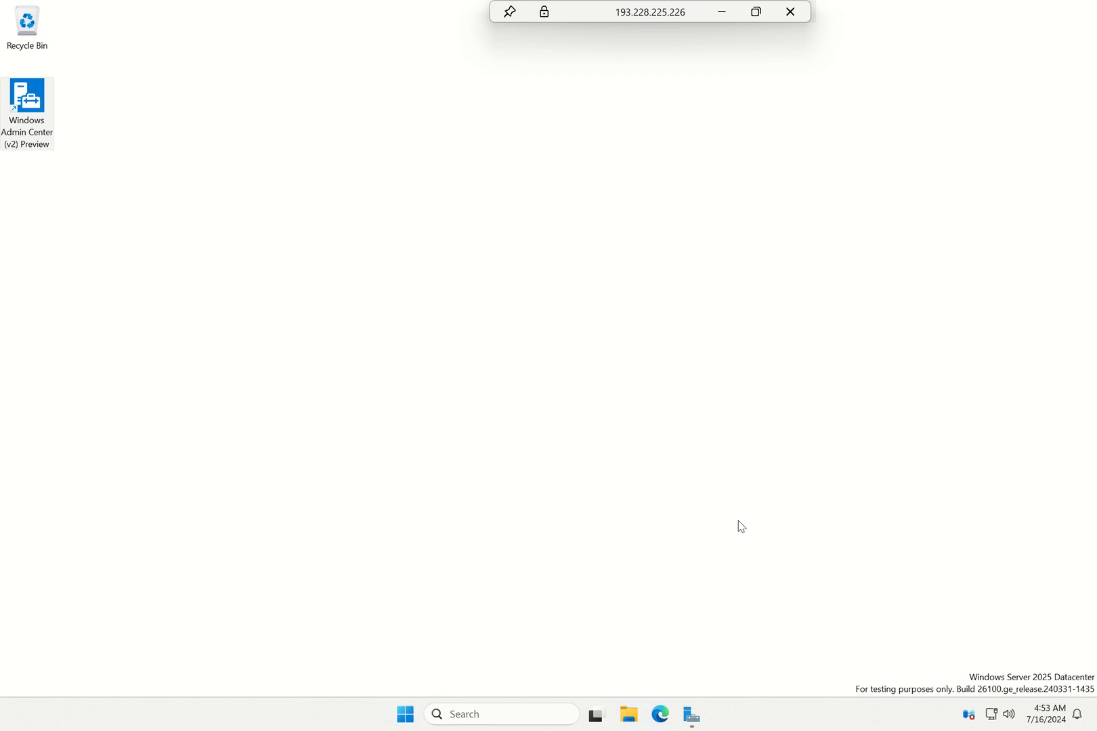
pyautogui.moveTo(620, 519)
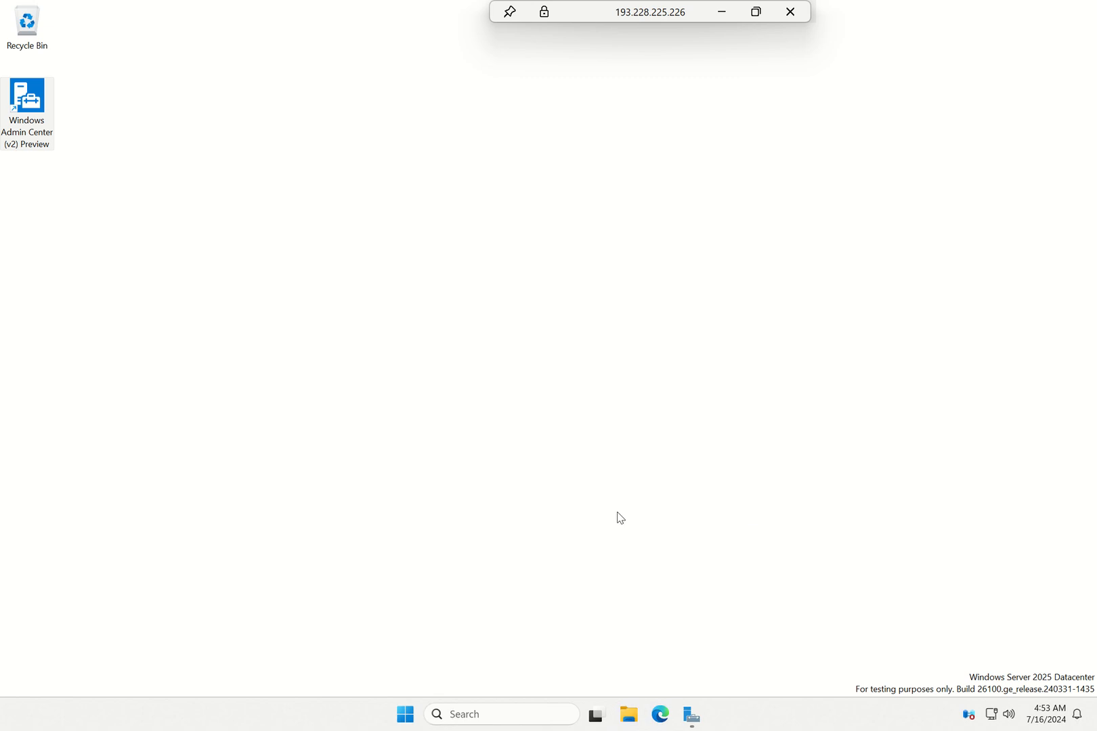
pyautogui.click(404, 715)
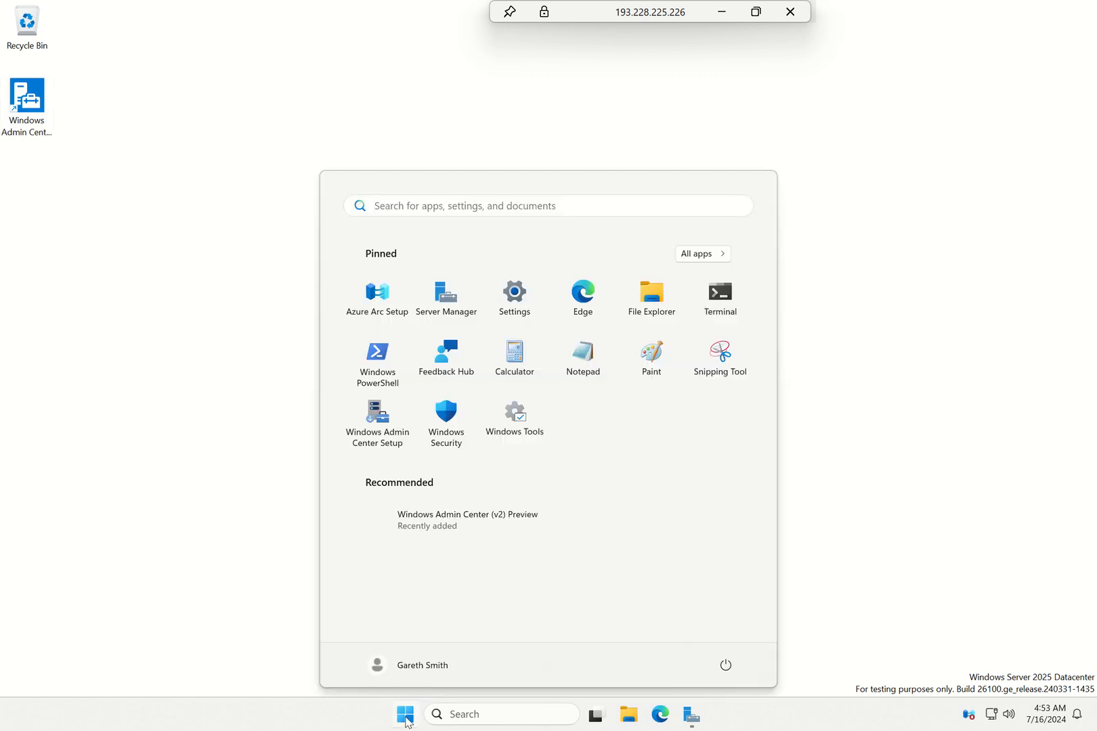
pyautogui.moveTo(403, 435)
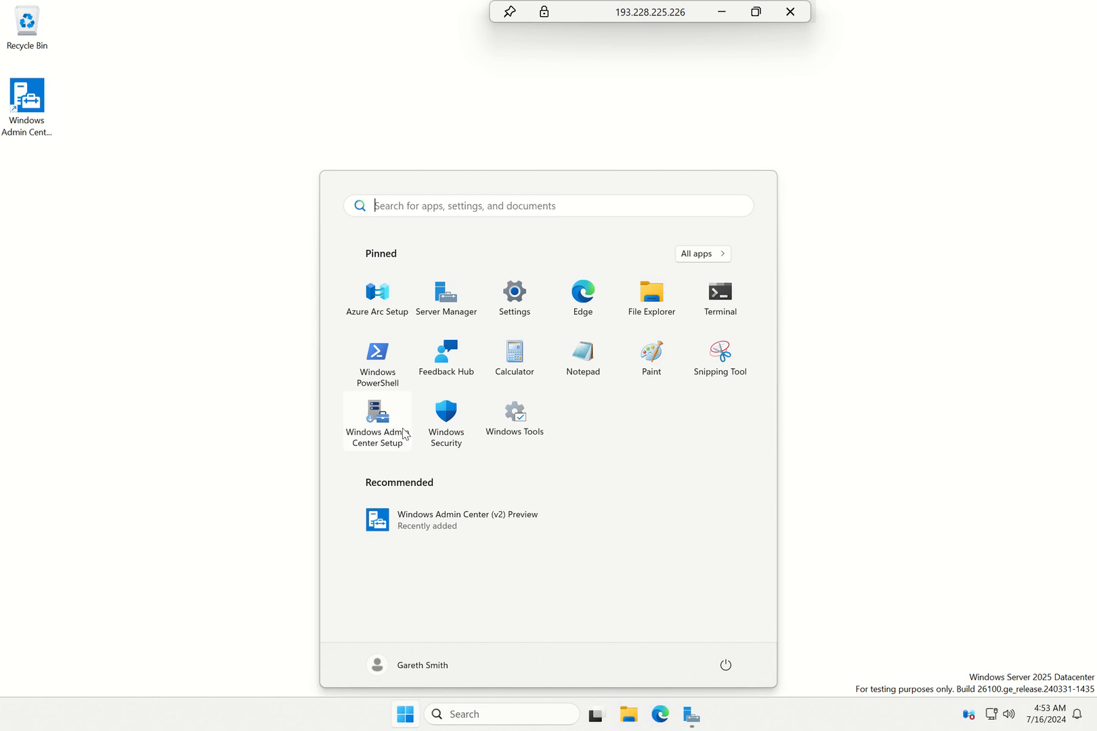
pyautogui.moveTo(386, 463)
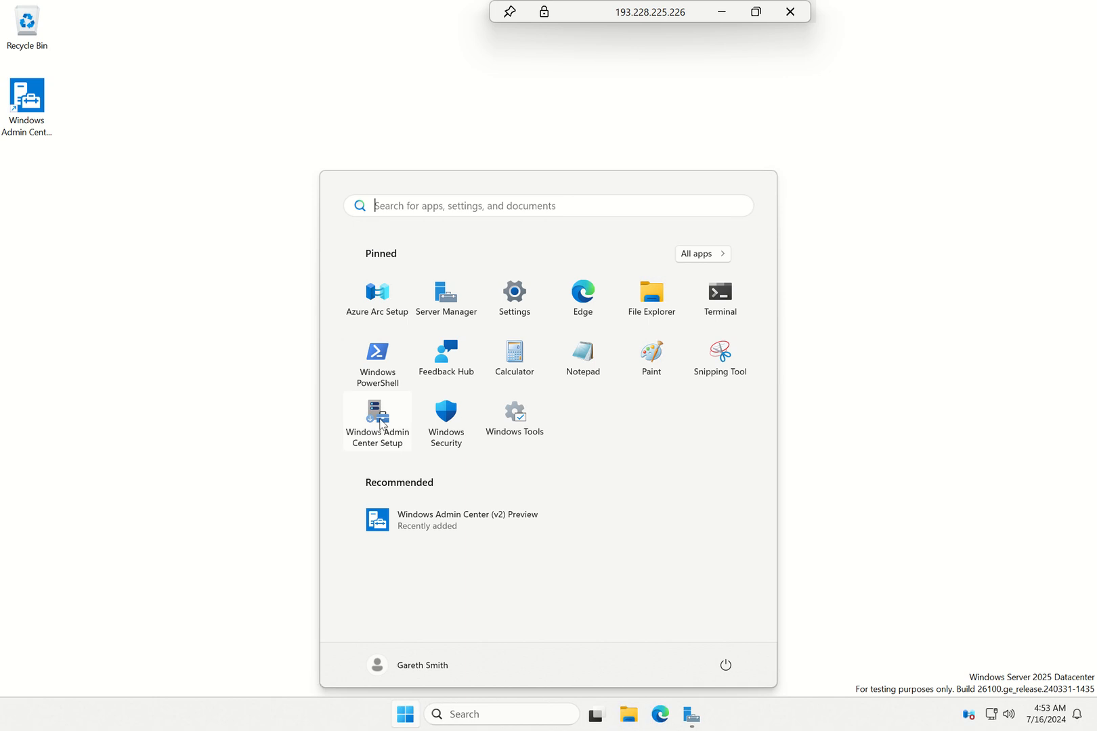
pyautogui.rightClick(377, 414)
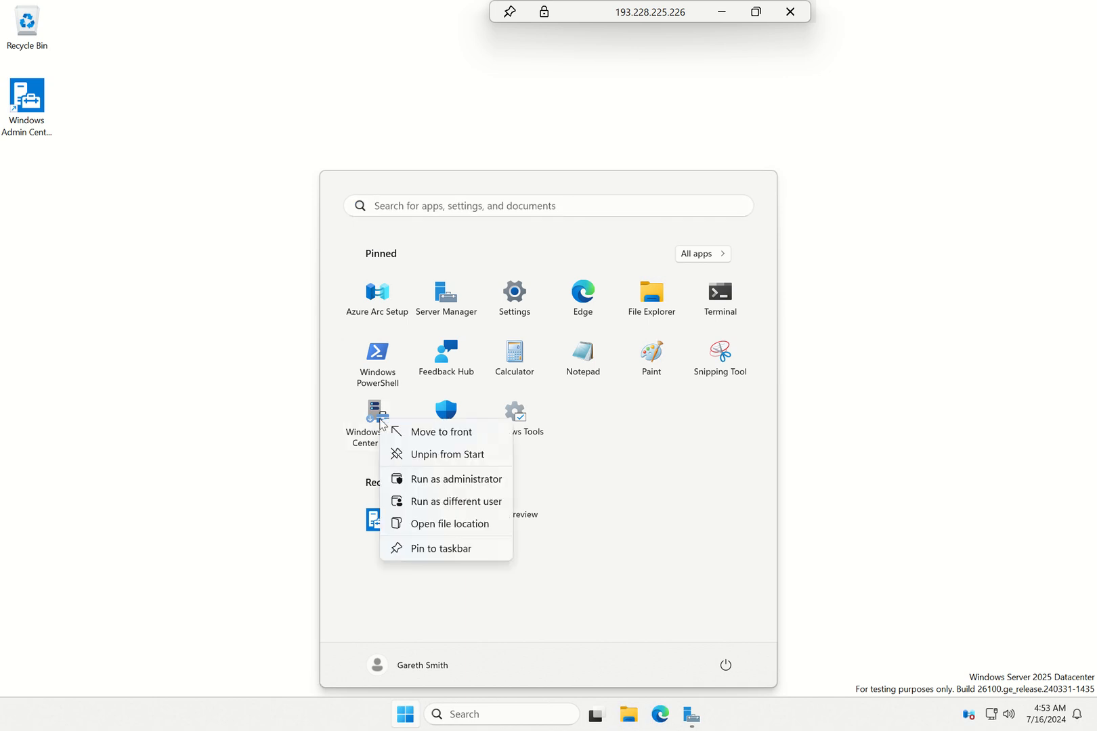
pyautogui.moveTo(295, 424)
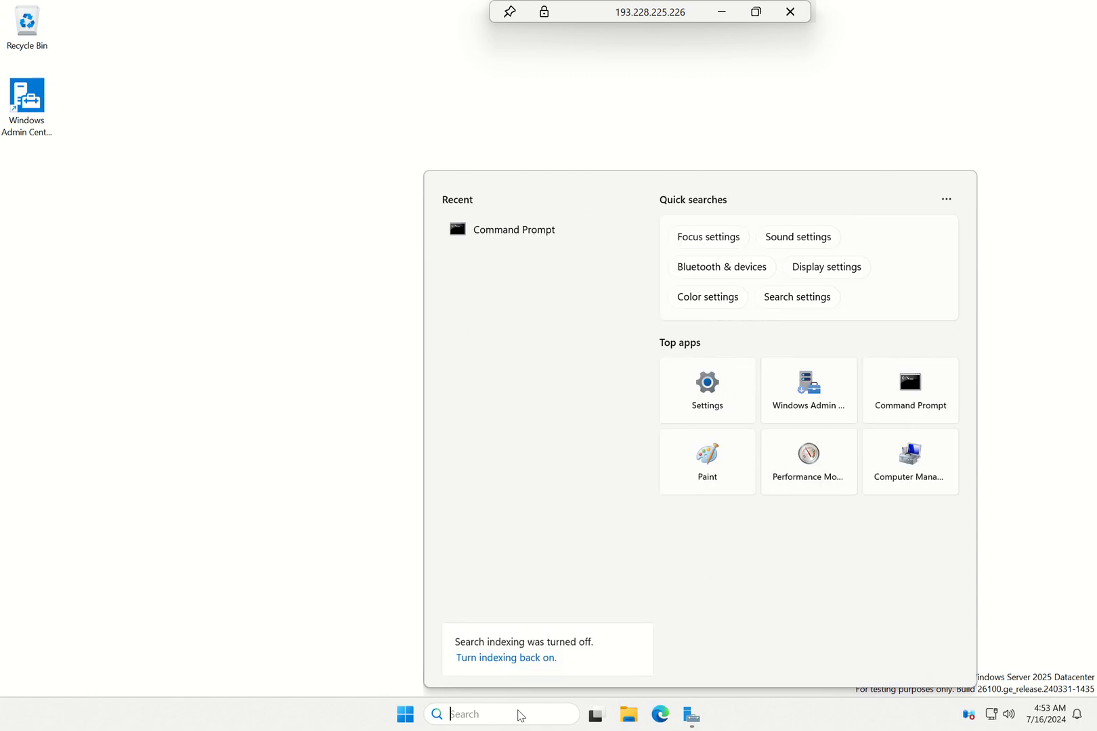
# - Search Windows for 'get' filtered to Apps, finding no matching results
pyautogui.write('get started')
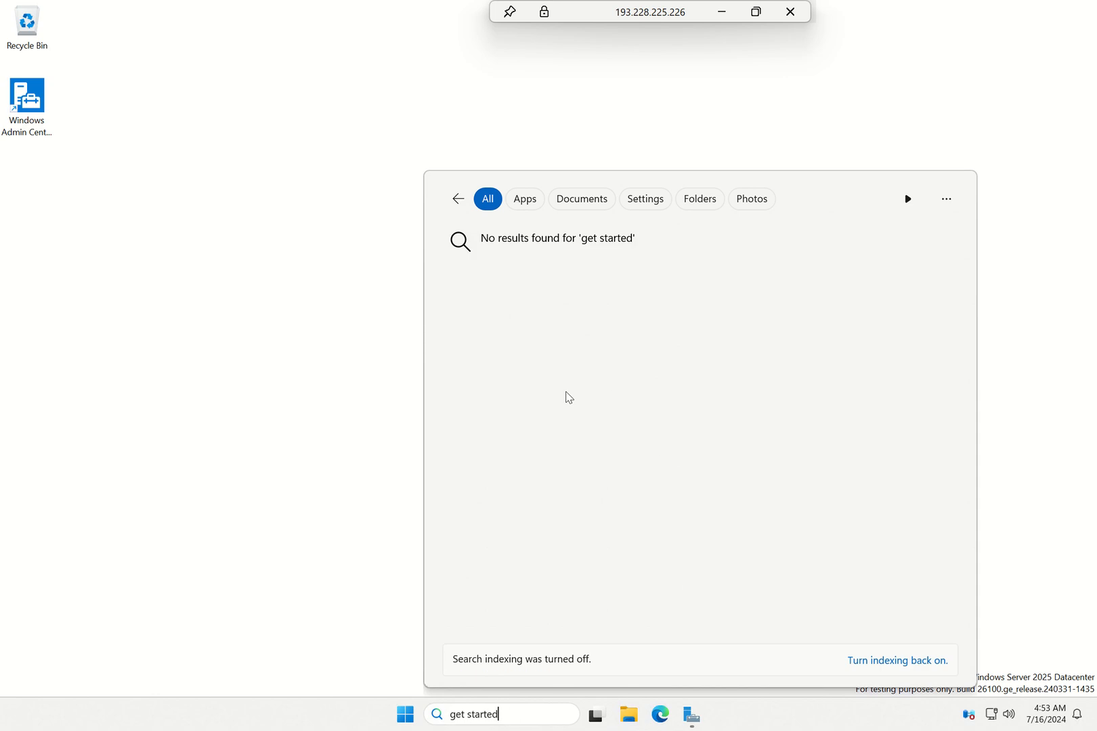
pyautogui.click(525, 199)
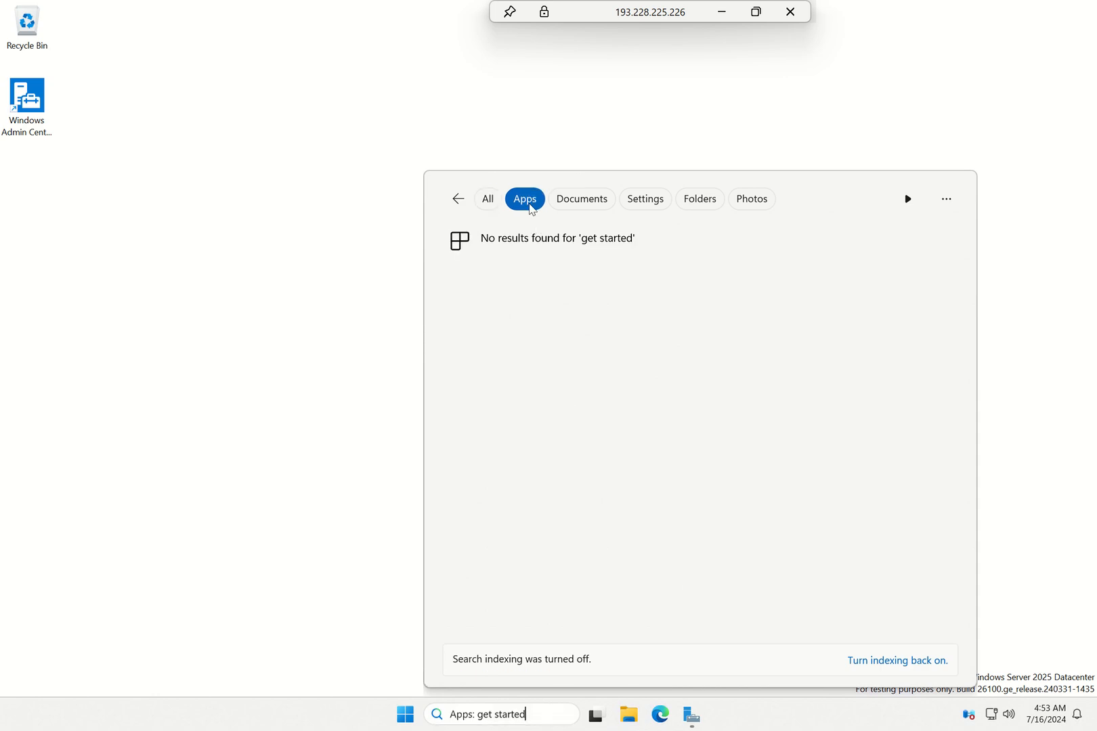
pyautogui.moveTo(285, 245)
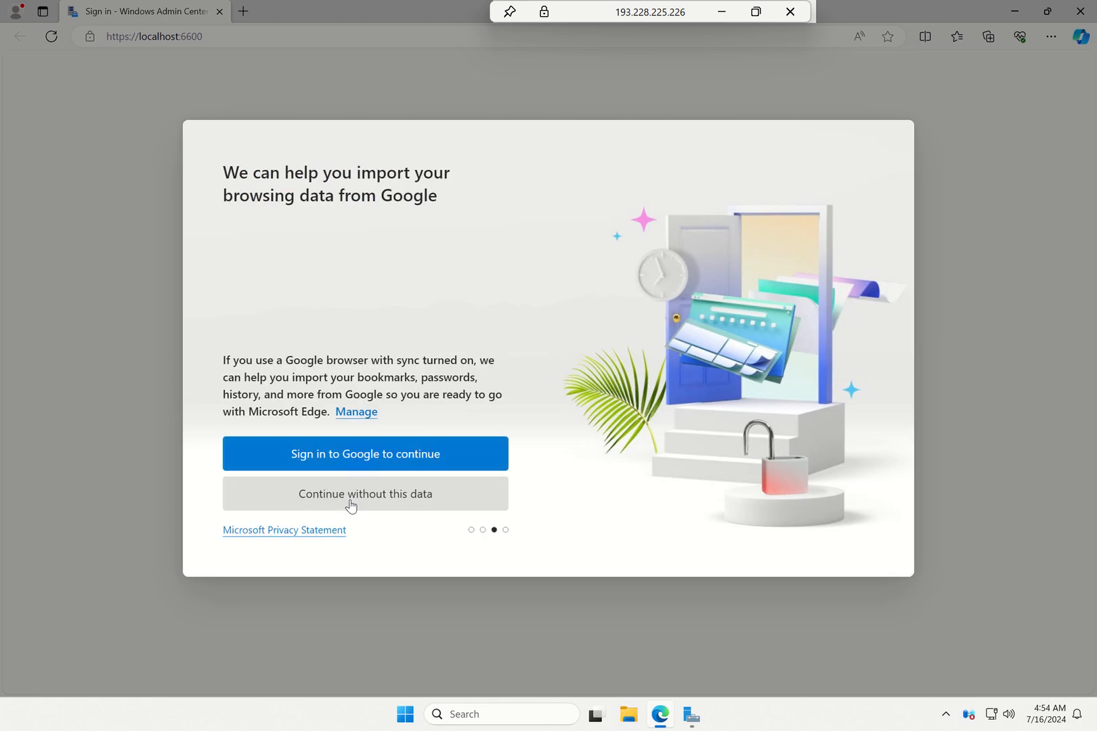
pyautogui.click(366, 494)
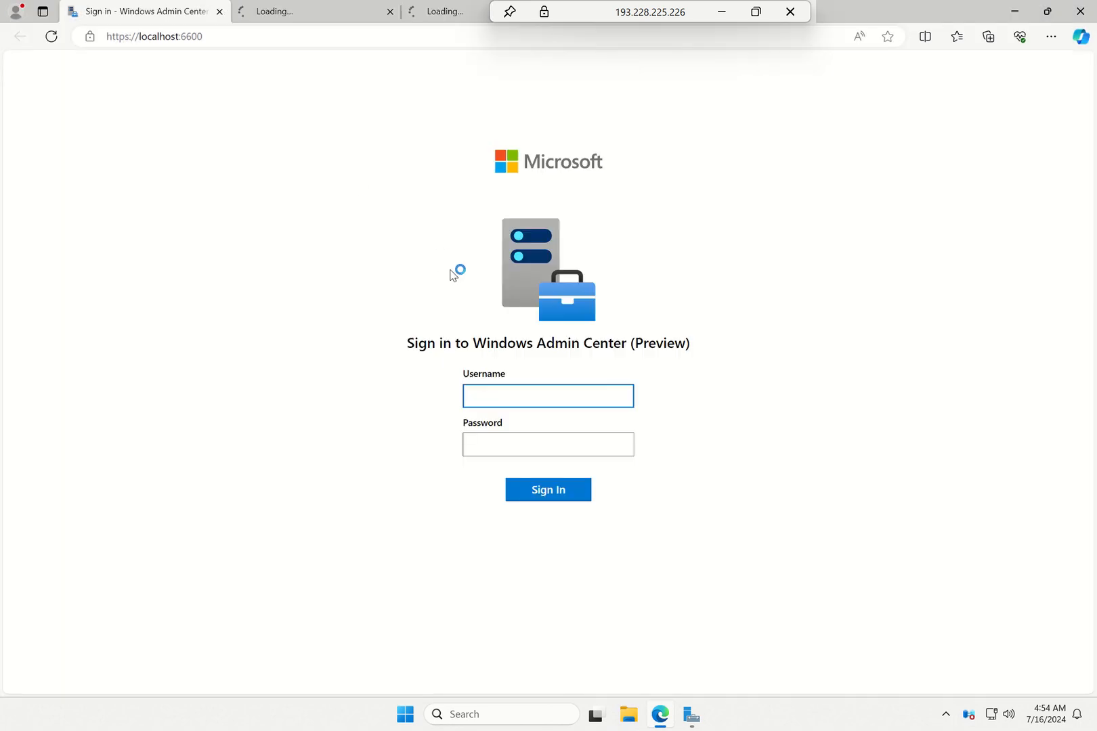
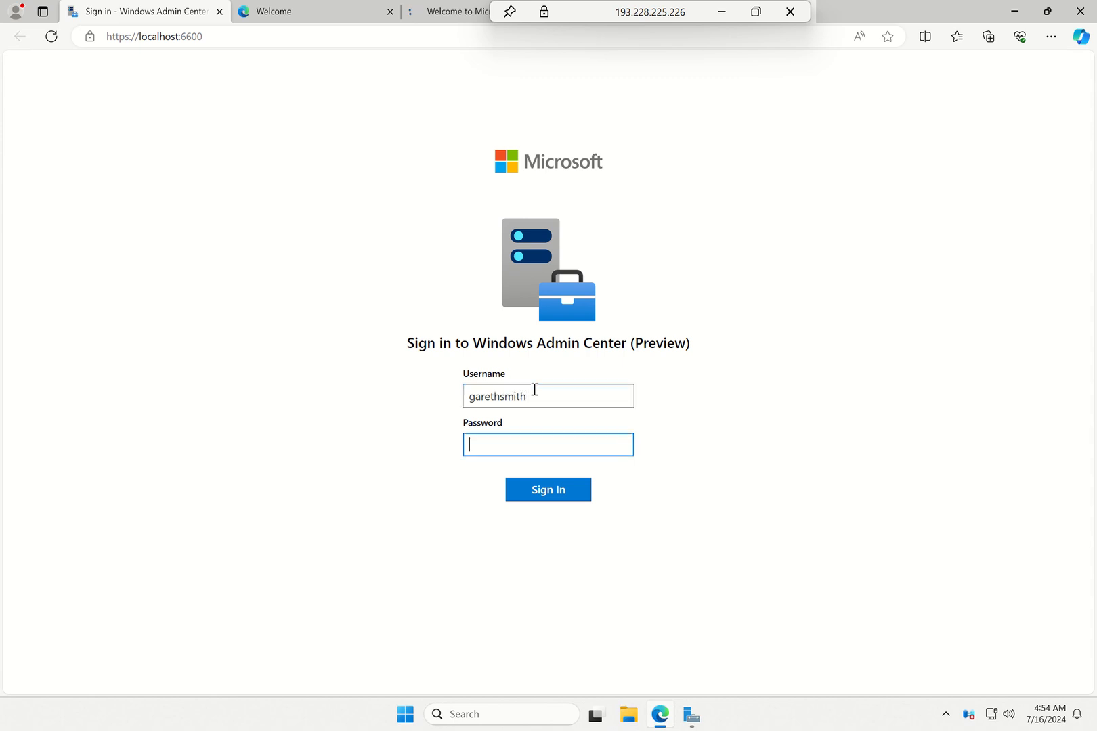
pyautogui.write('password')
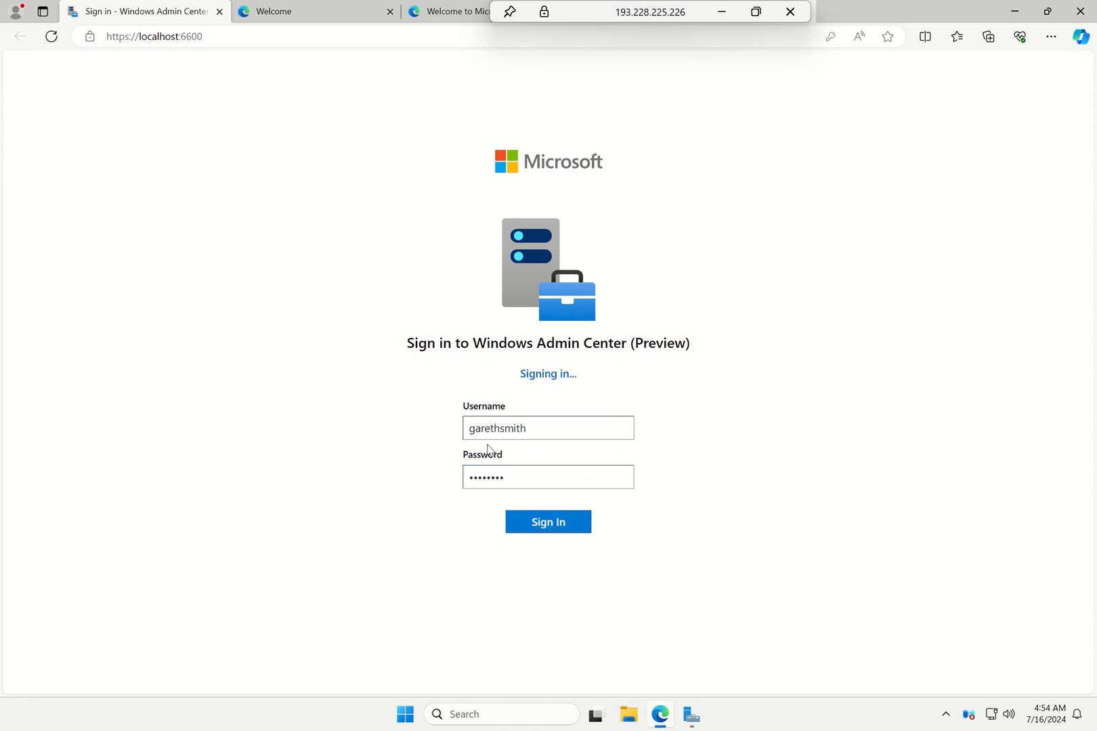
pyautogui.click(547, 521)
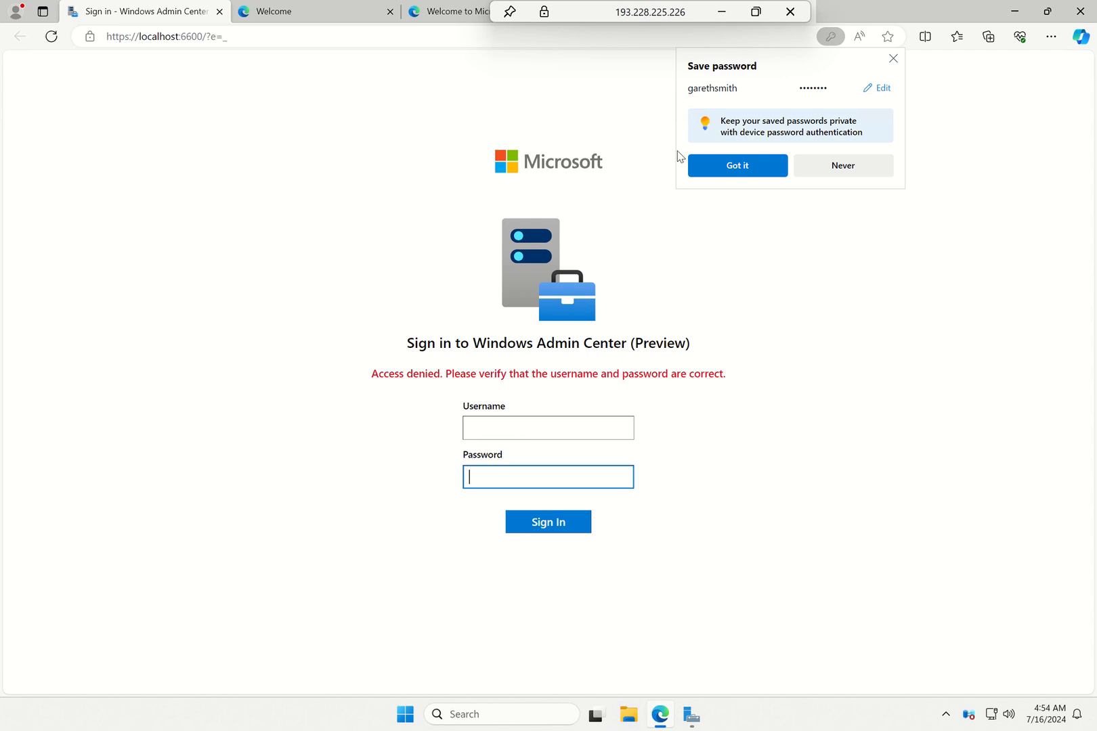
# - Sign in to Windows Admin Center with the Administrator account instead
pyautogui.click(547, 428)
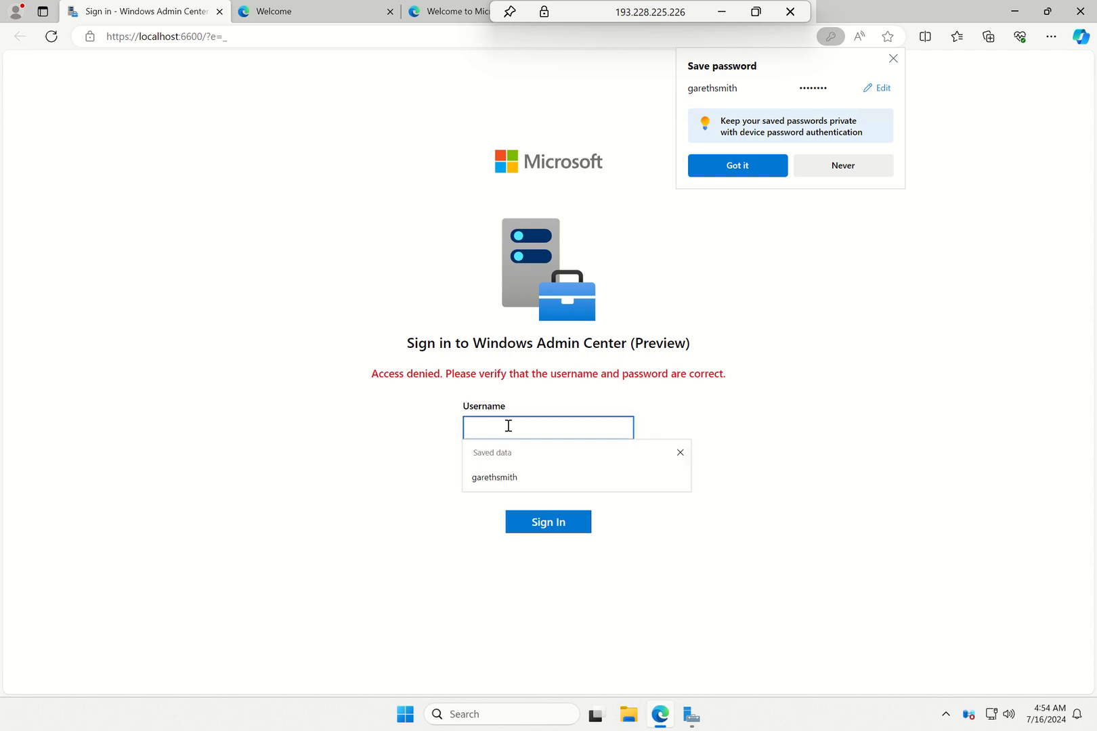
pyautogui.write('Administrator')
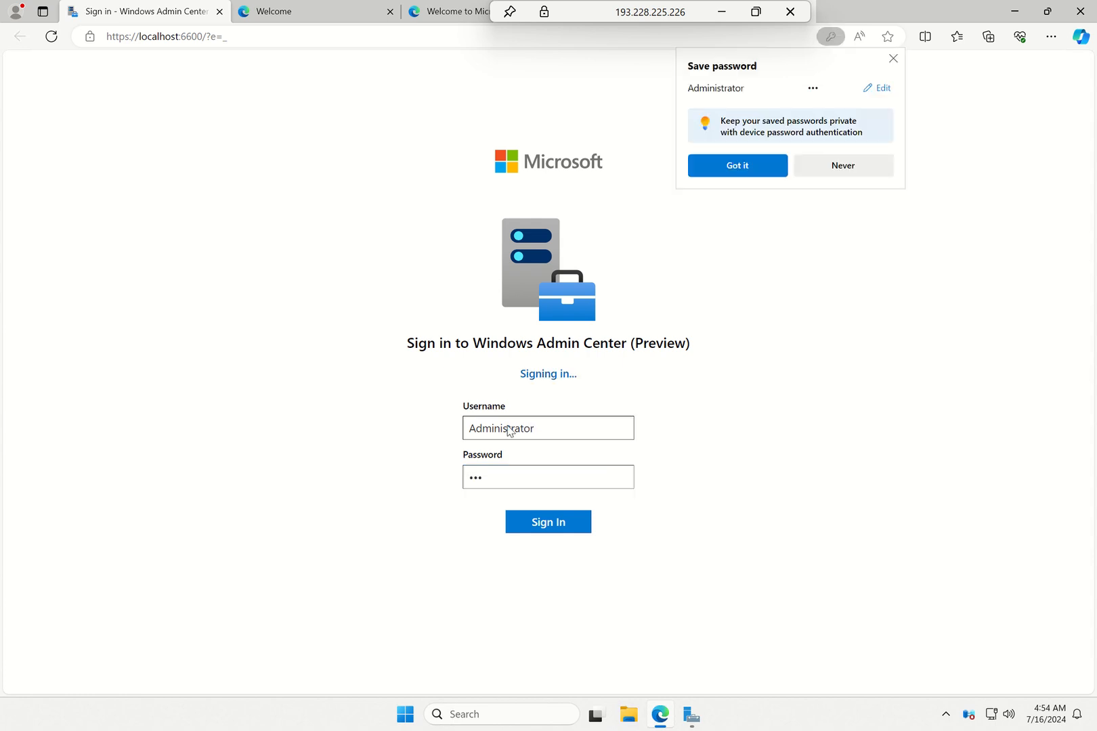
pyautogui.click(547, 521)
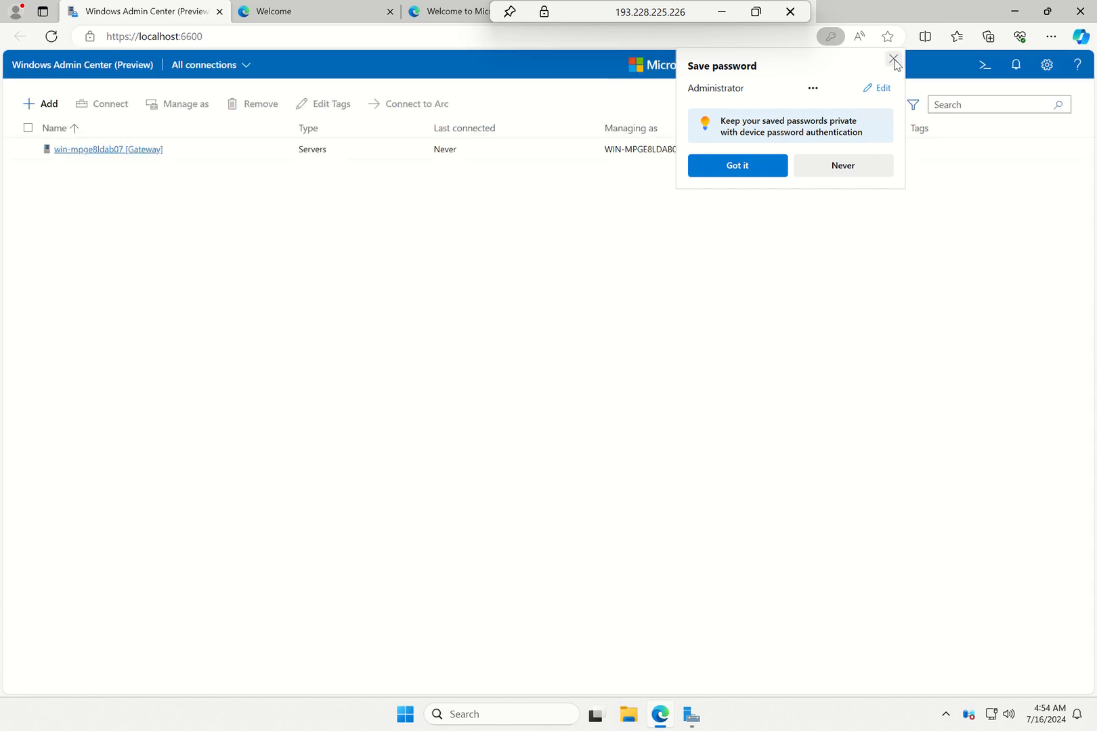
# - Dismiss the save-password and version 2311 notices and open gateway server win-mpge8ldab07
pyautogui.click(891, 59)
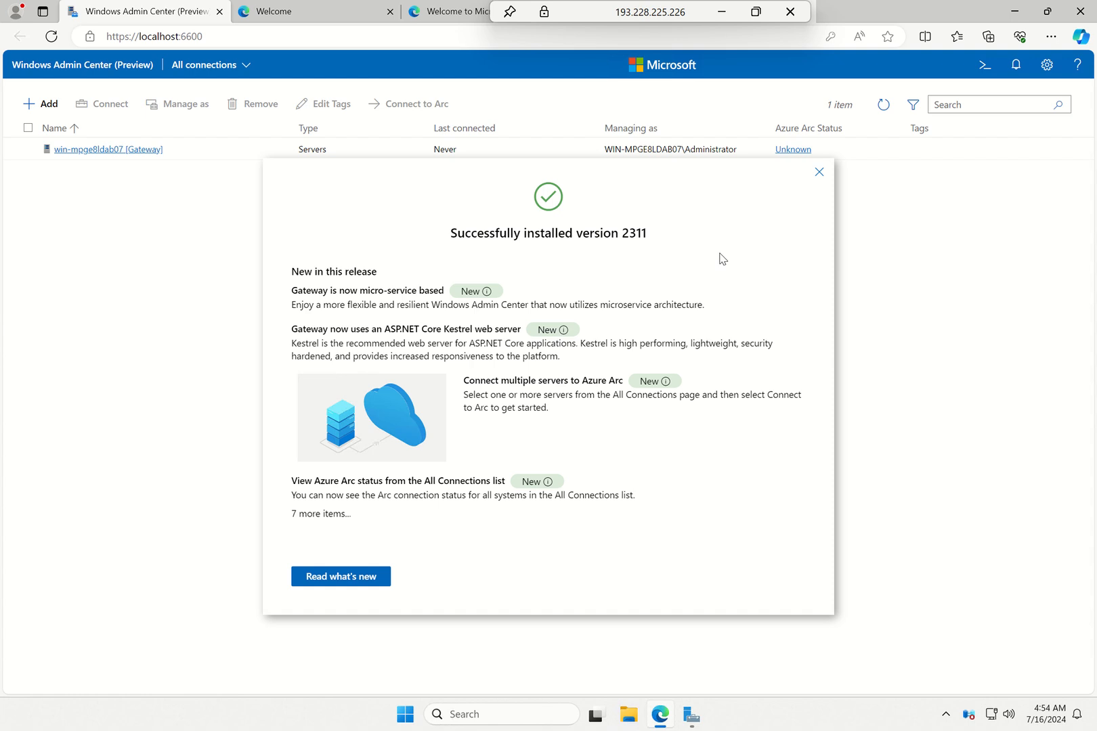
pyautogui.click(818, 172)
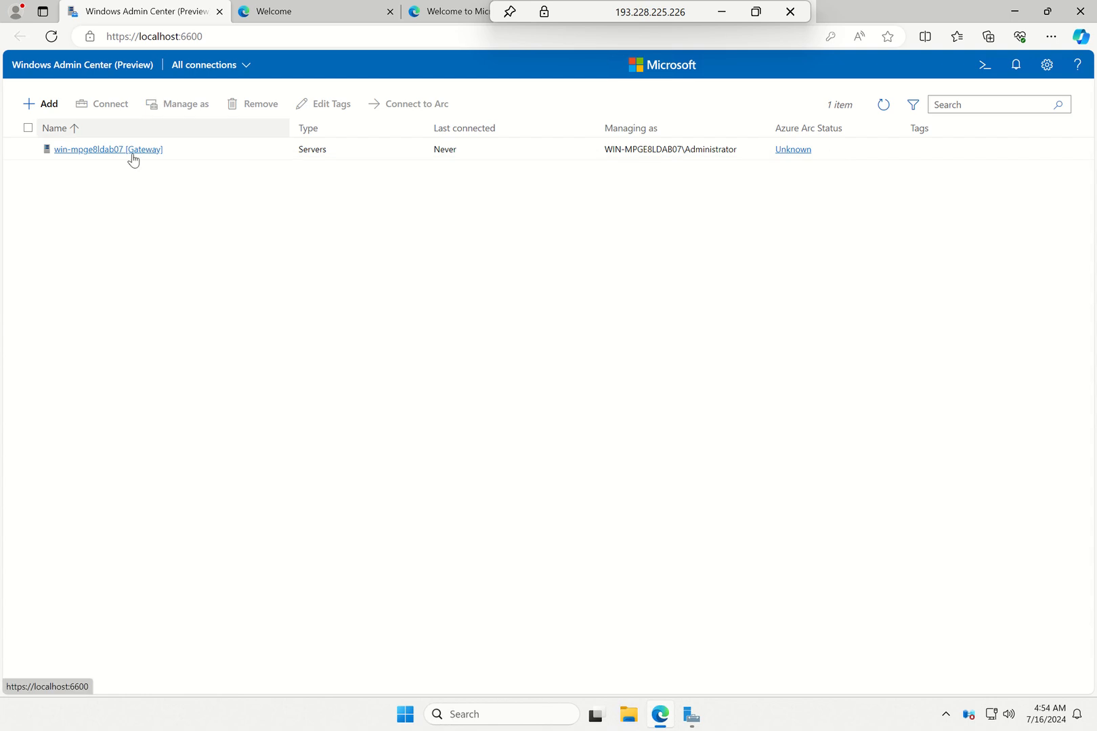
pyautogui.click(27, 127)
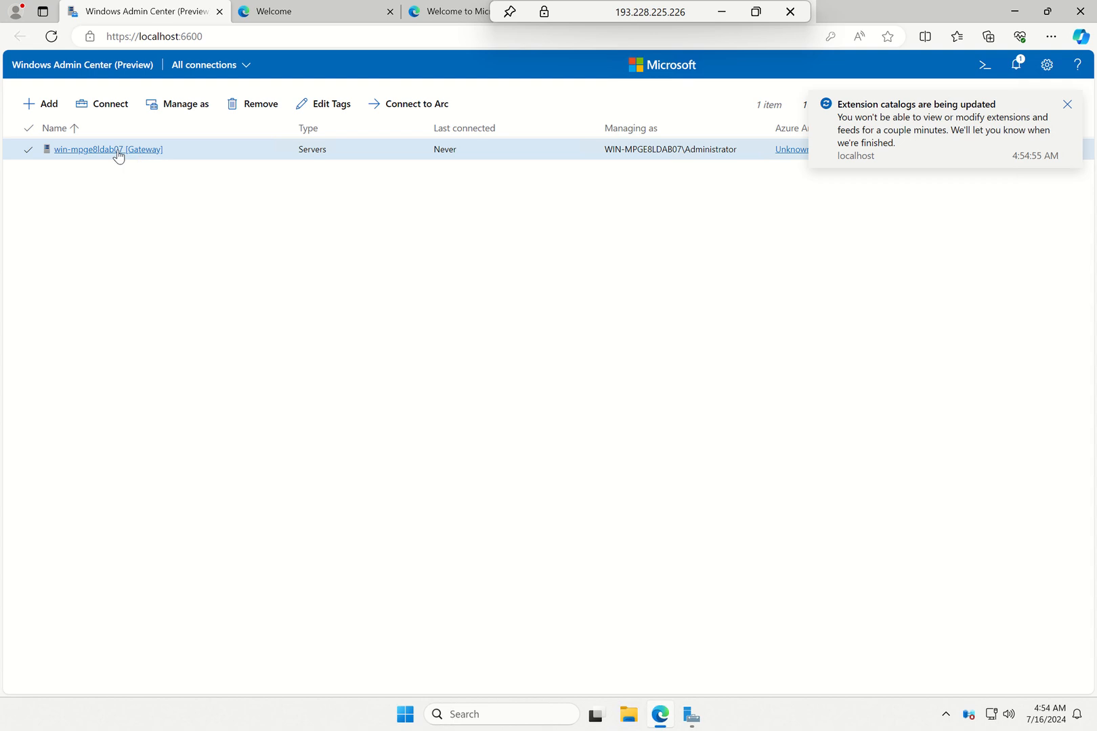
pyautogui.click(106, 149)
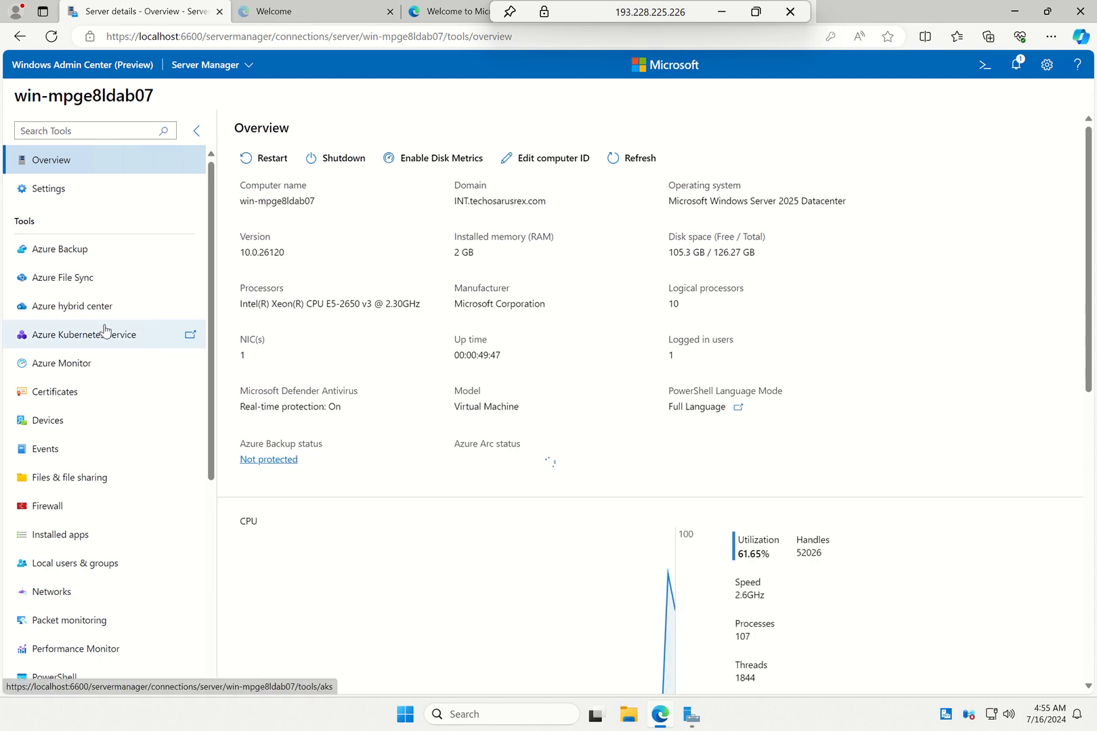
# - Review the Overview details, selecting version 10.0.26120, and scroll the Tools pane toward Updates
pyautogui.scroll(-3)
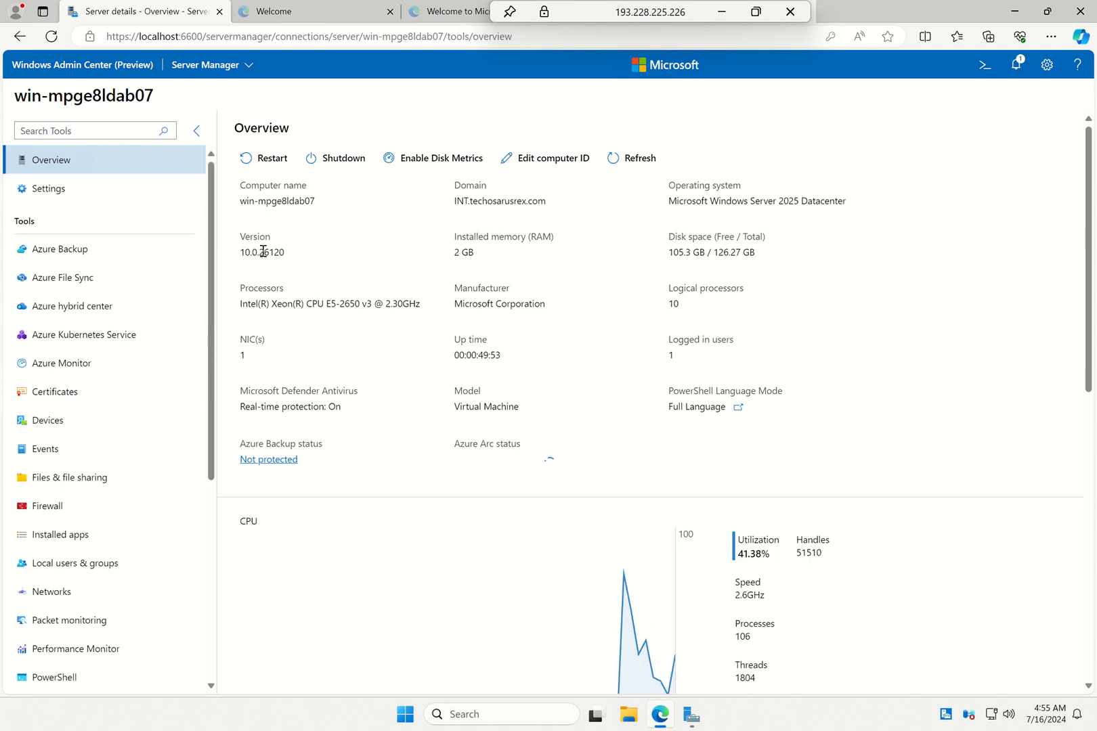
pyautogui.doubleClick(263, 252)
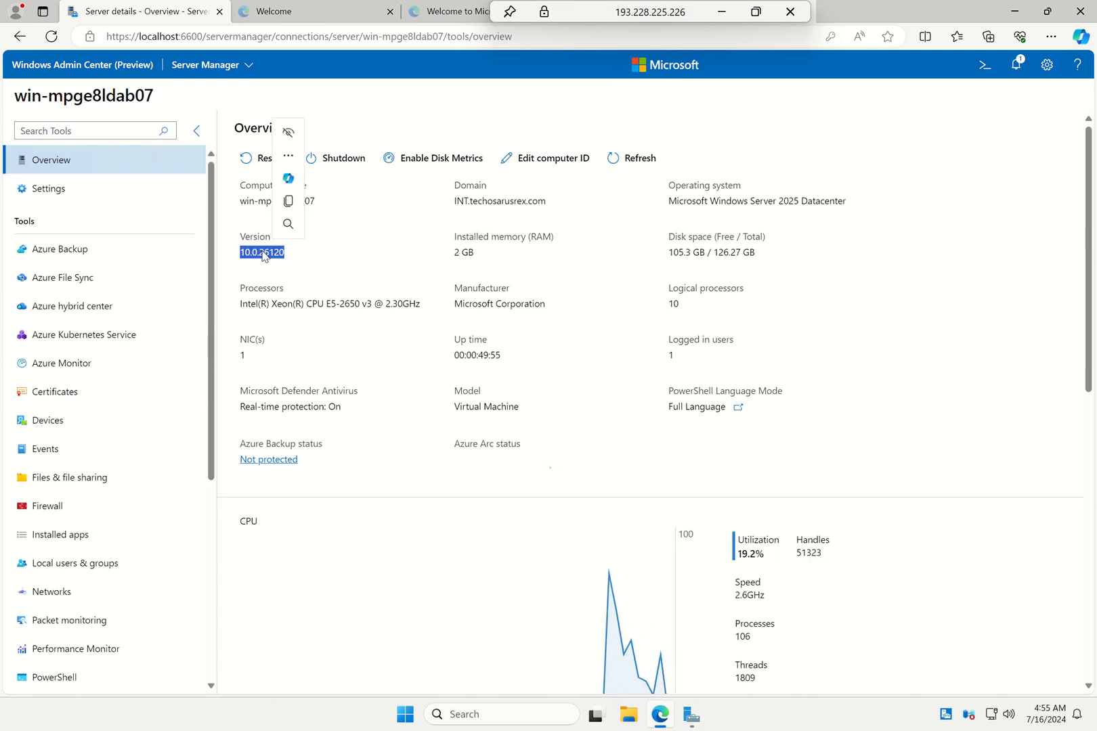
pyautogui.moveTo(420, 315)
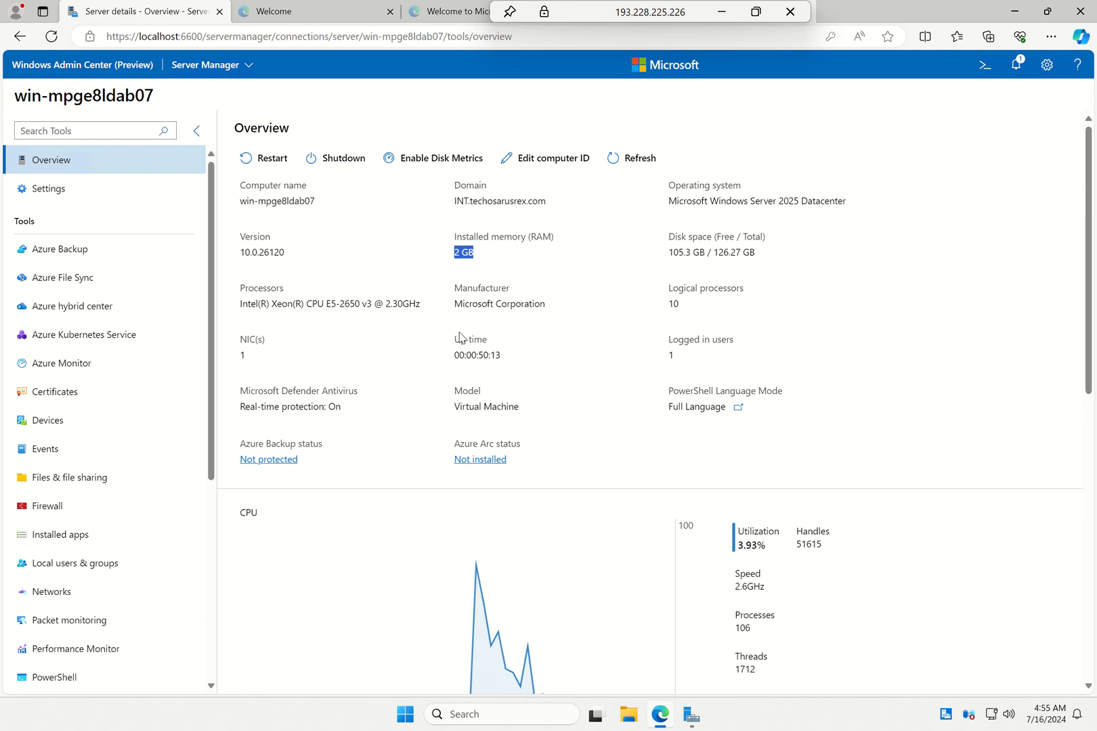
pyautogui.scroll(-3)
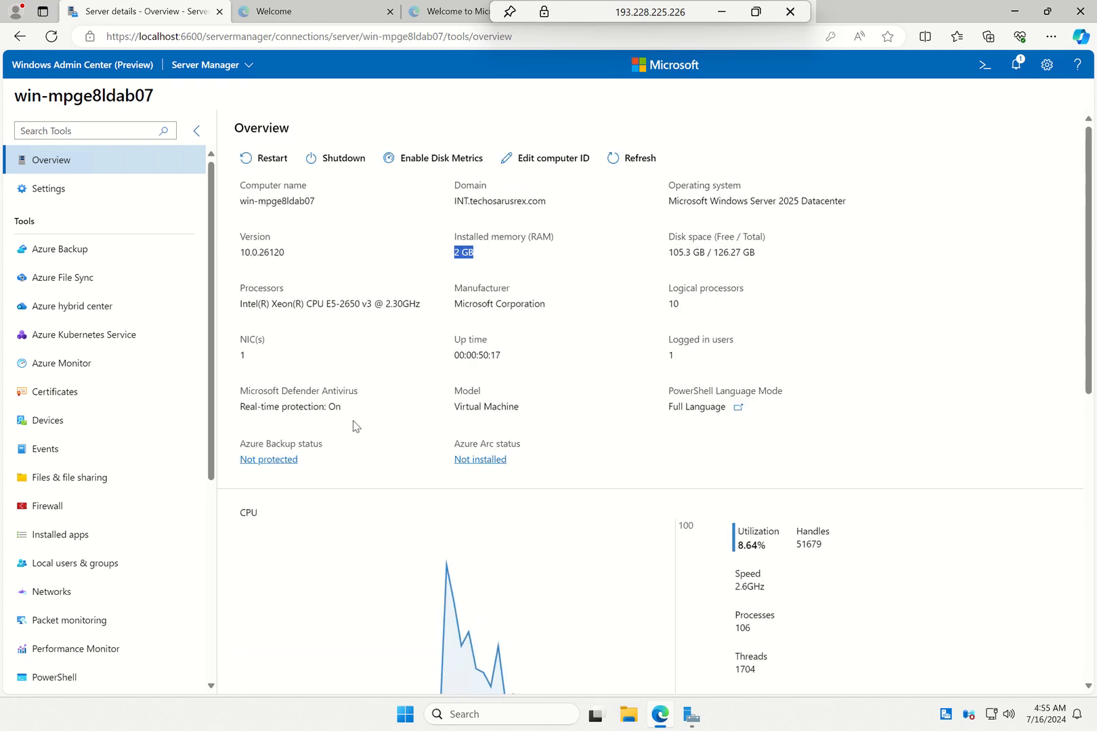
pyautogui.scroll(-3)
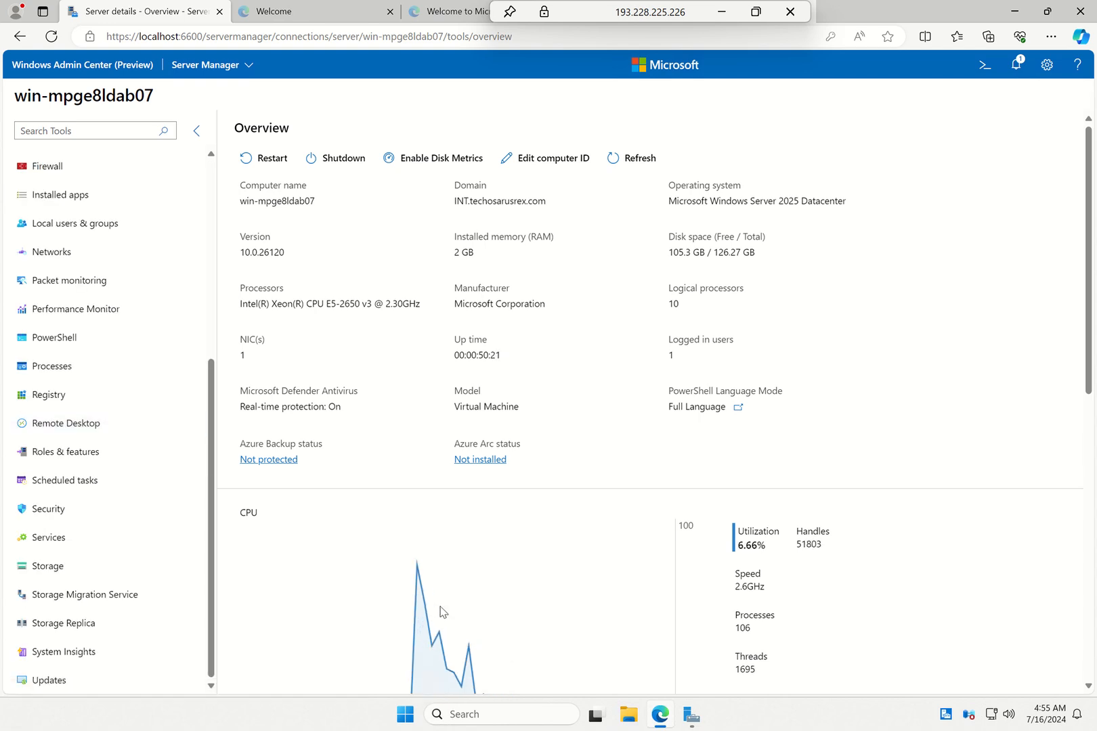
# - Show the server's Update history listing two successful Microsoft Defender Antivirus updates
pyautogui.click(49, 681)
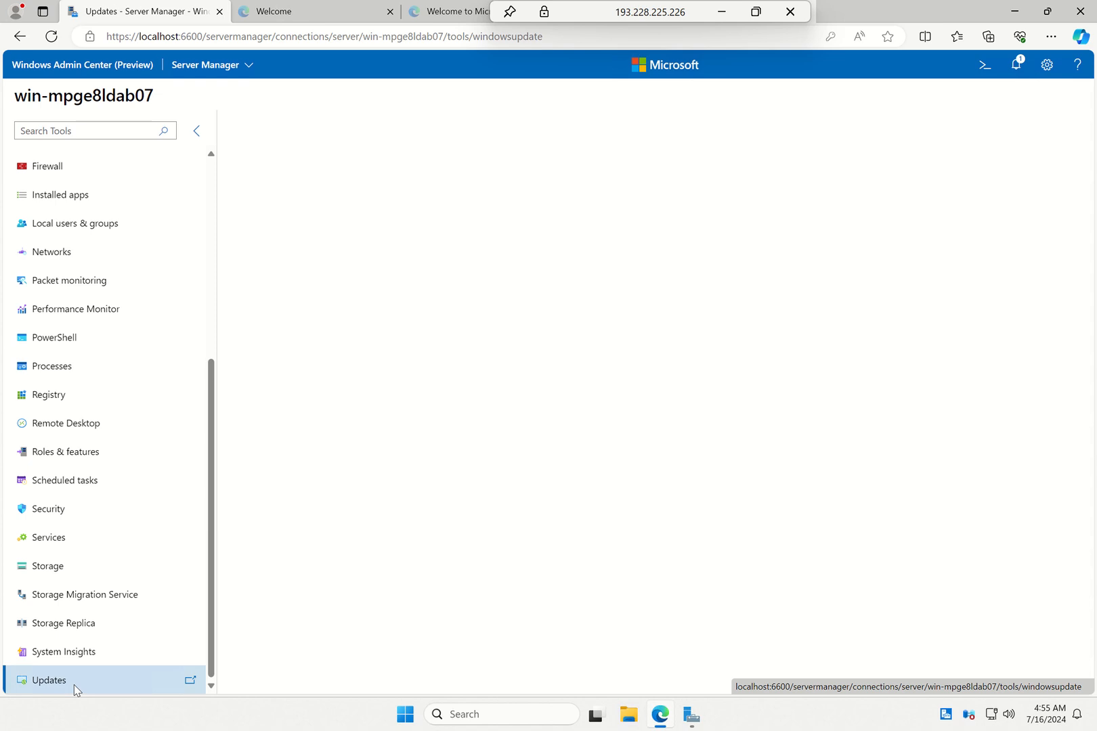
pyautogui.click(49, 681)
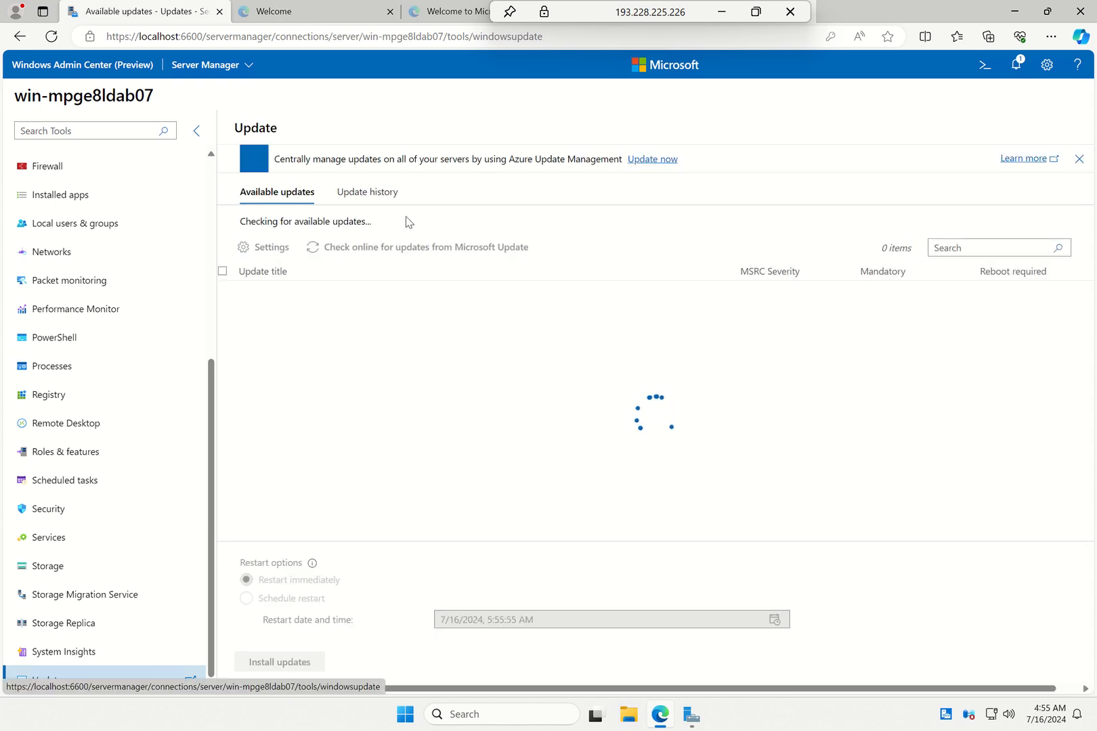
pyautogui.click(367, 192)
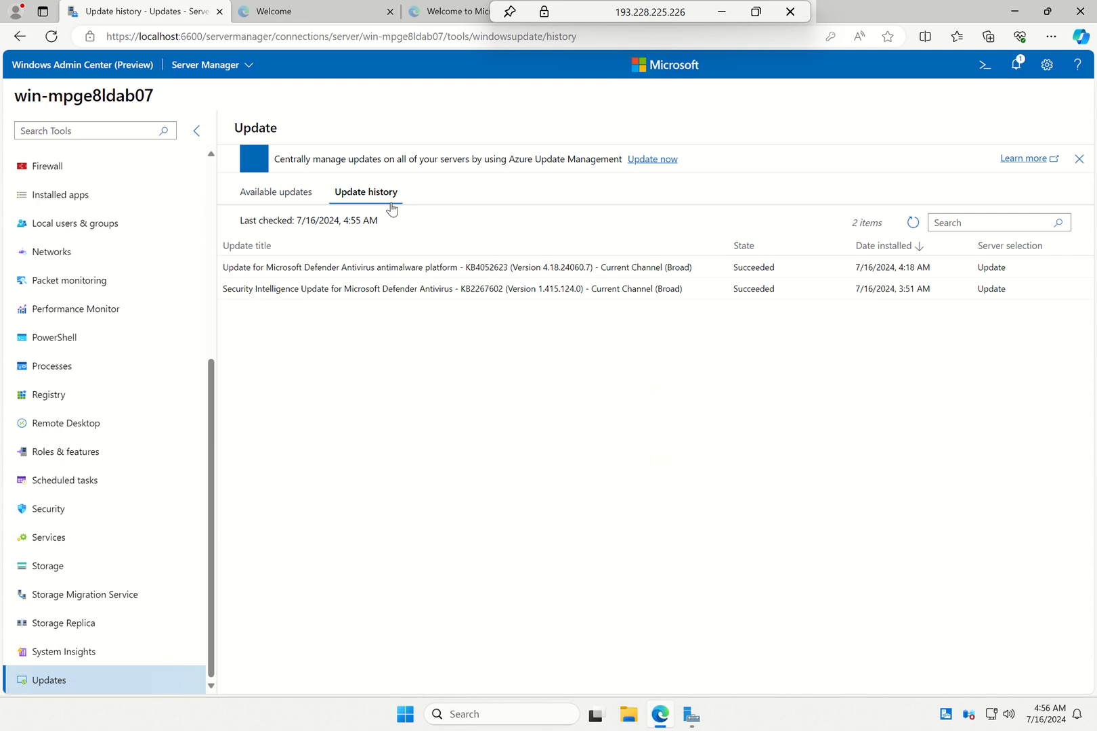
pyautogui.moveTo(78, 308)
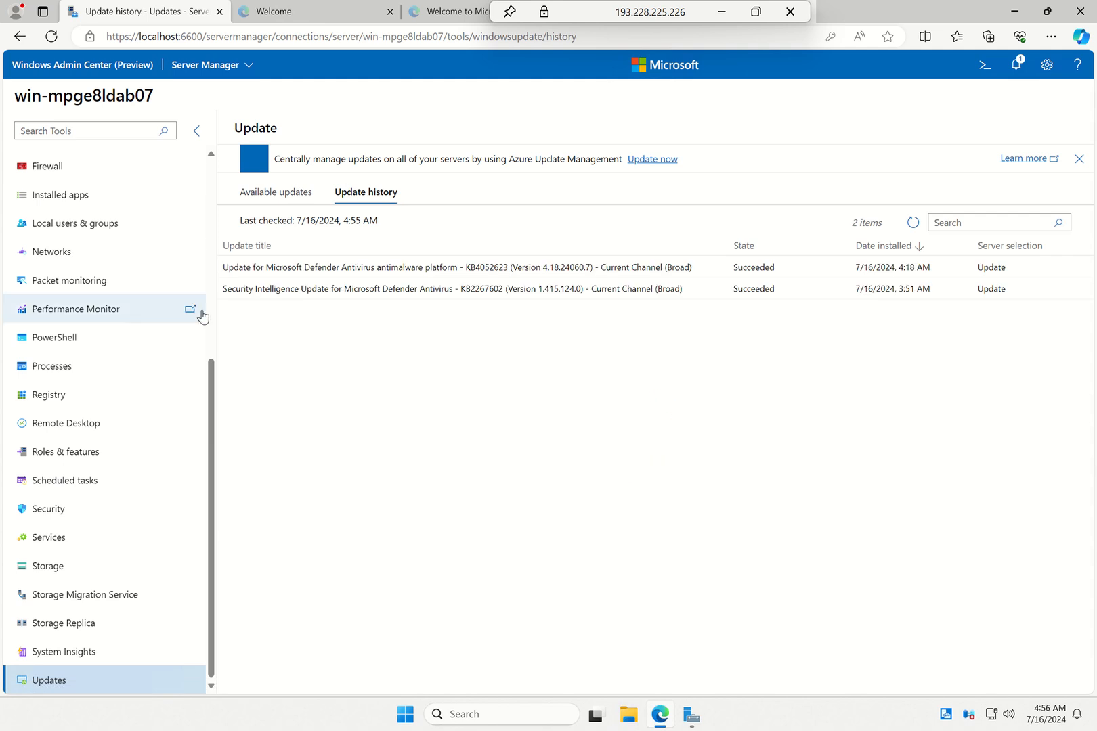
pyautogui.moveTo(62, 415)
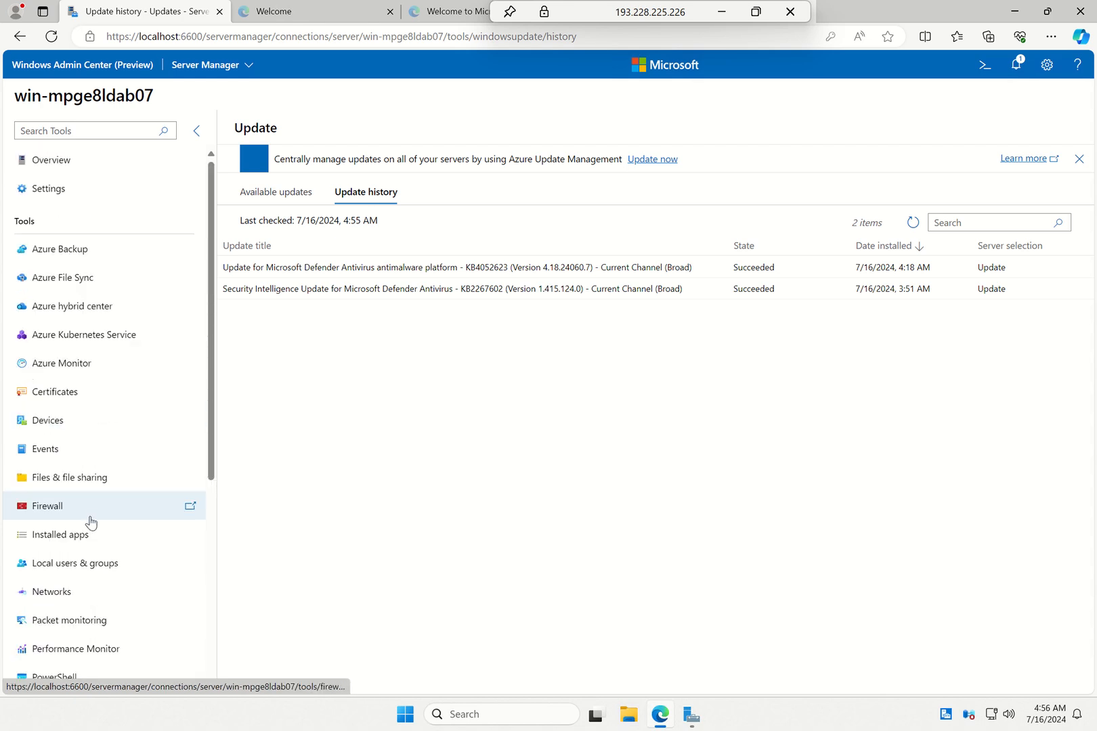
# - Show the Local users & groups tool listing Administrator, DefaultAccount, Guest and WDAGUtilityAccount
pyautogui.click(74, 564)
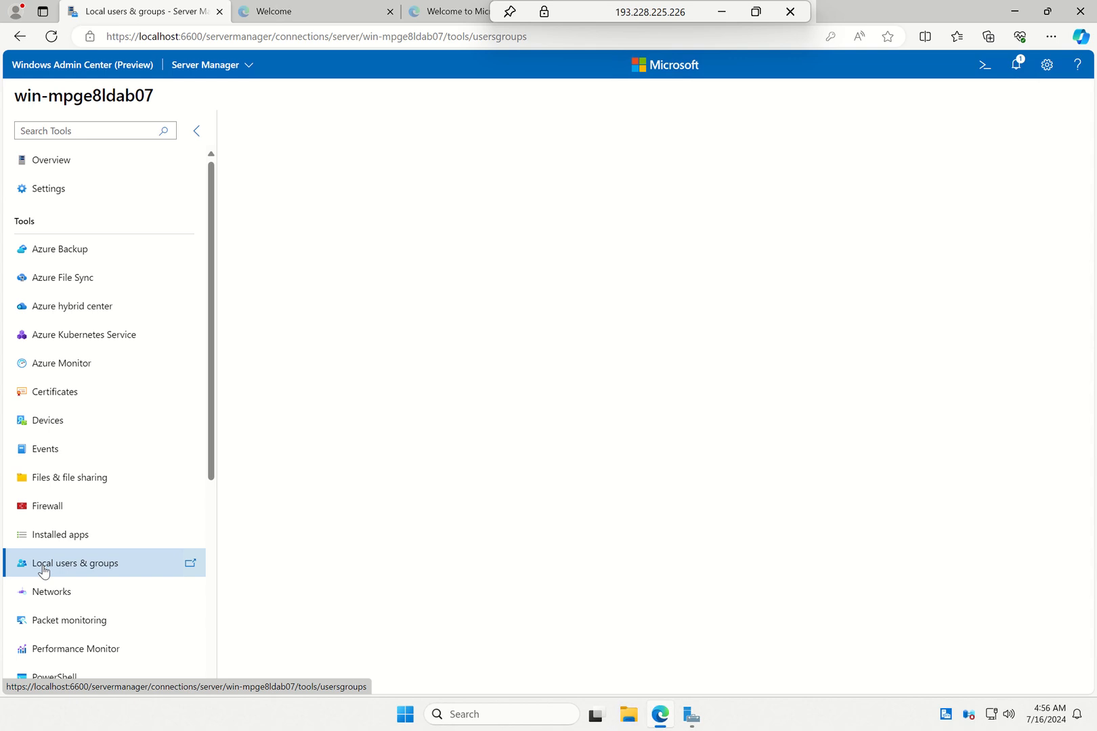
pyautogui.click(75, 563)
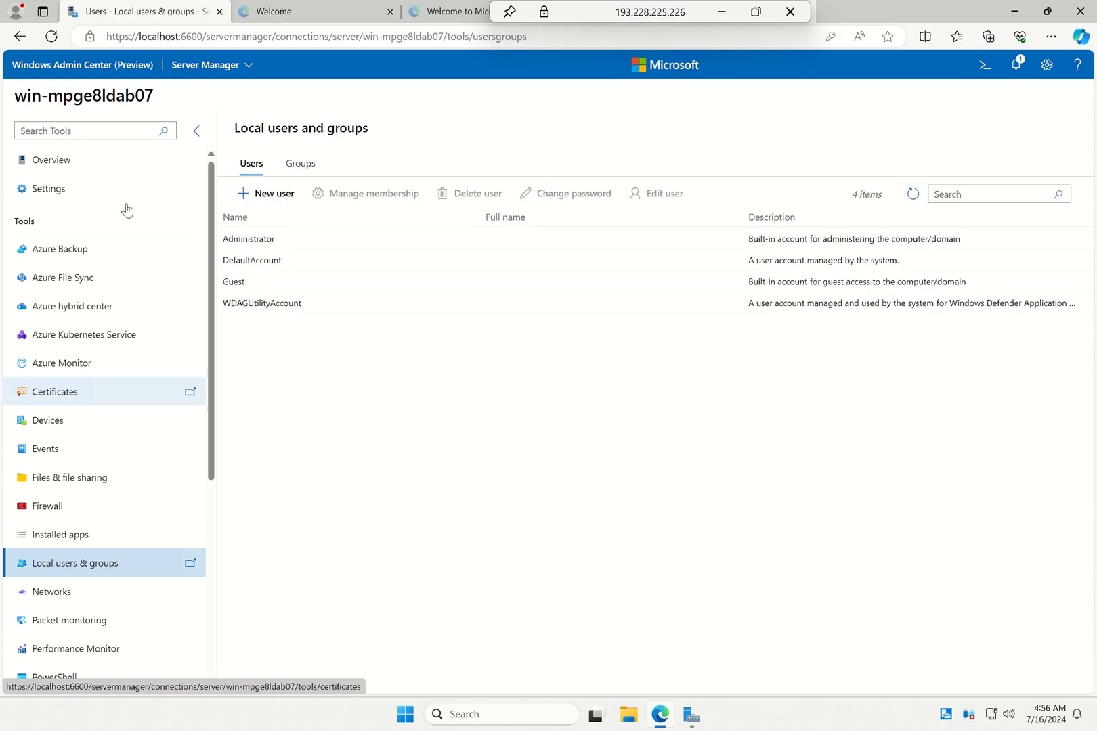
pyautogui.moveTo(27, 541)
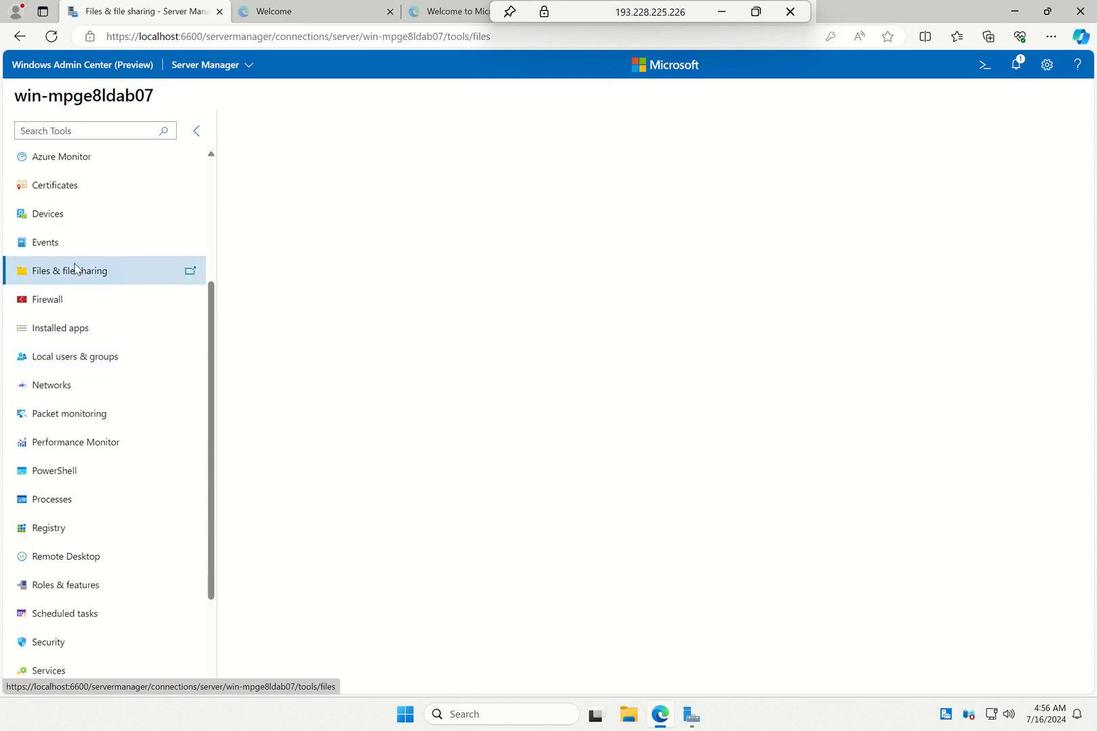
# - Browse Files & file sharing to C:\Windows\WindowsAdminCenterSetup and list its 61 items
pyautogui.click(70, 270)
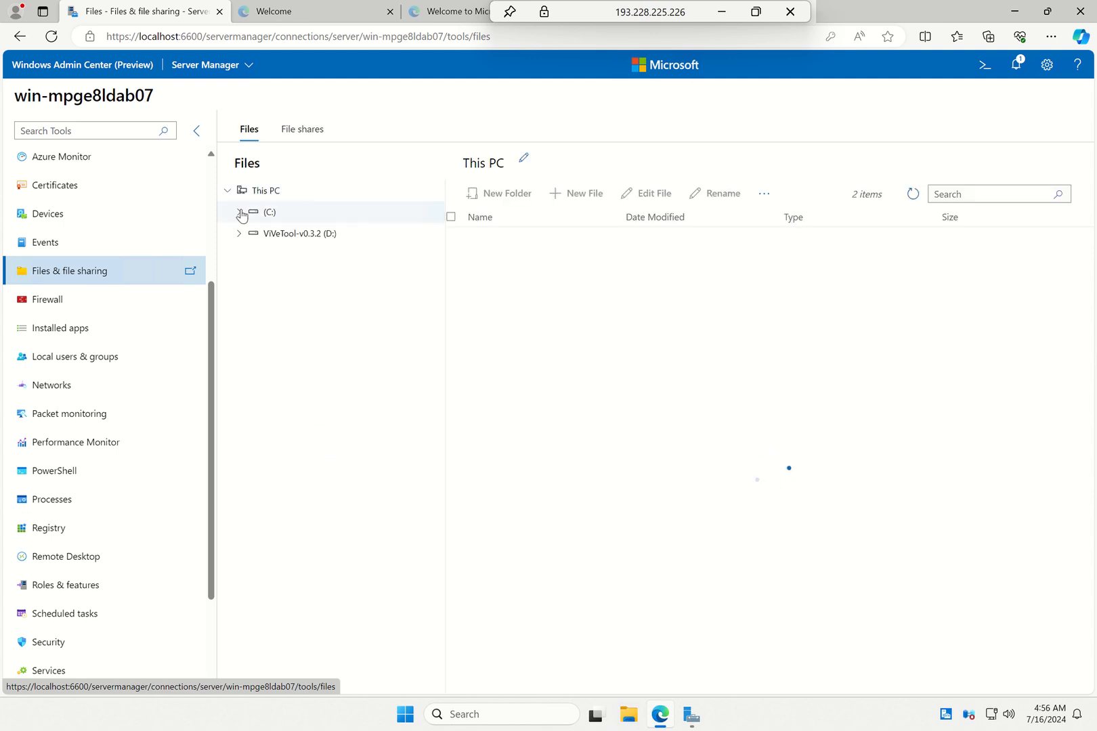
pyautogui.click(239, 213)
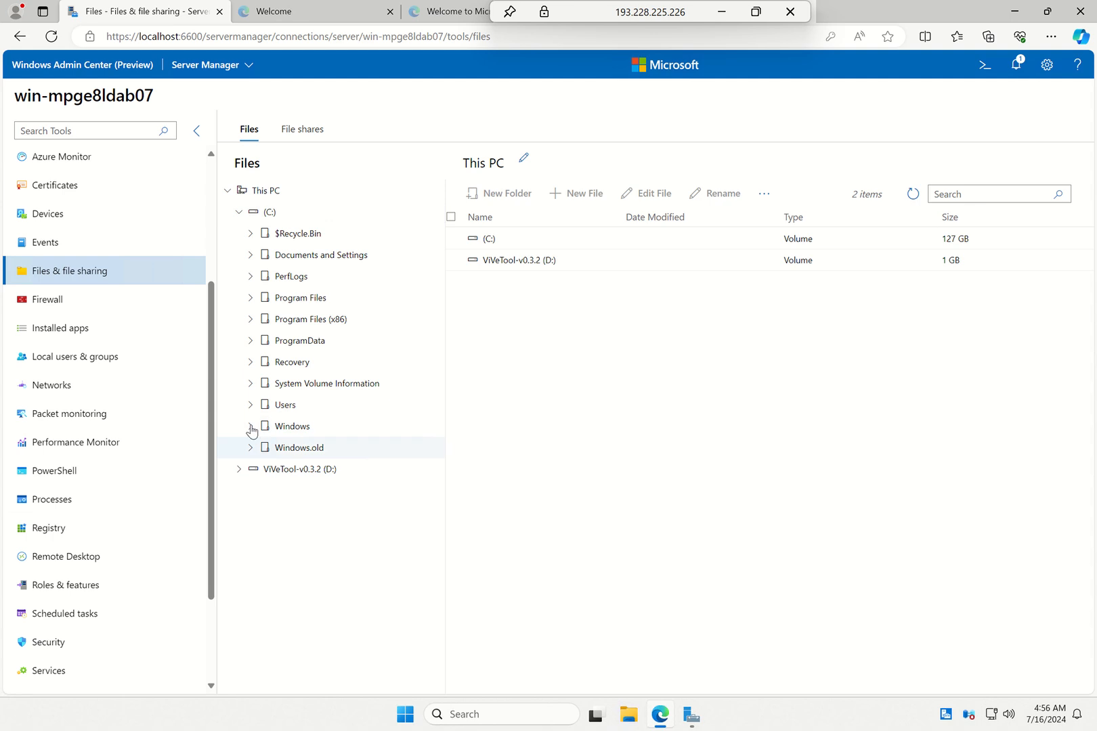
pyautogui.click(250, 428)
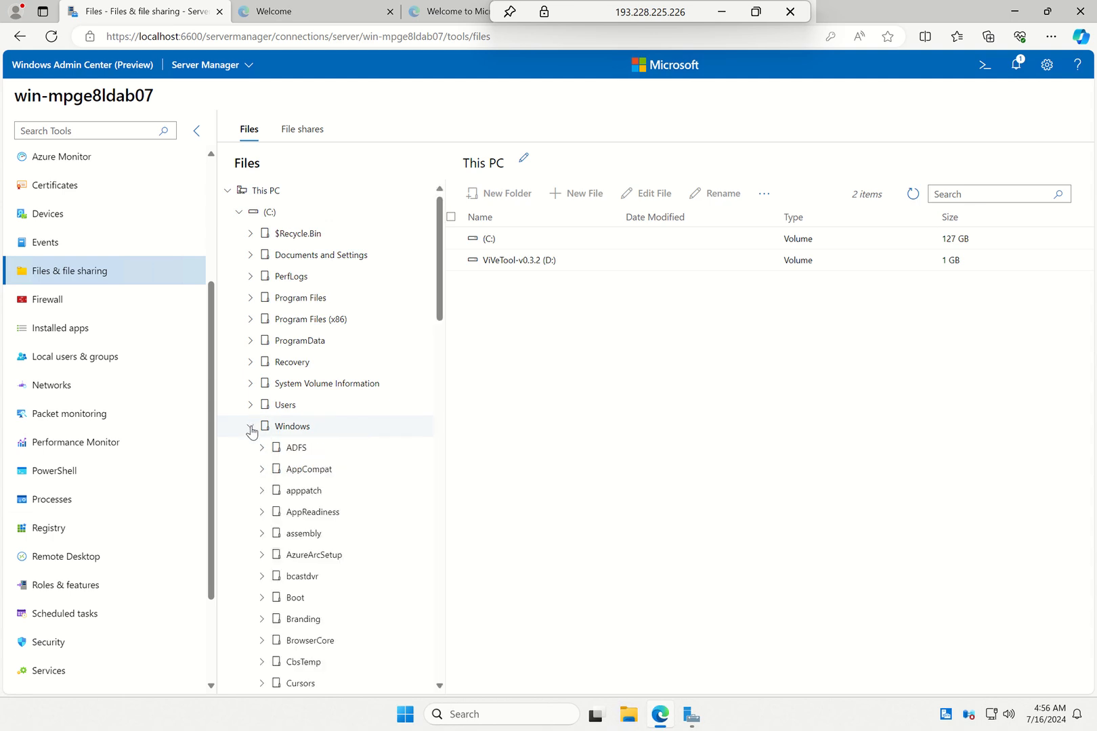
pyautogui.scroll(-3)
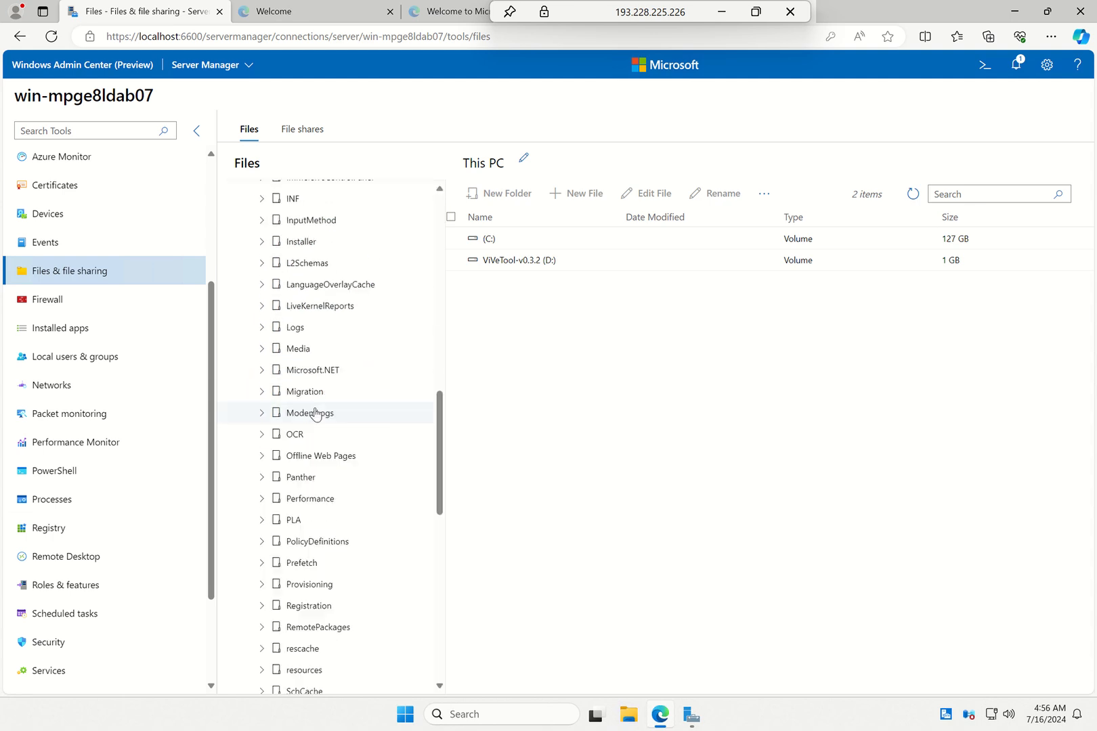
pyautogui.scroll(-3)
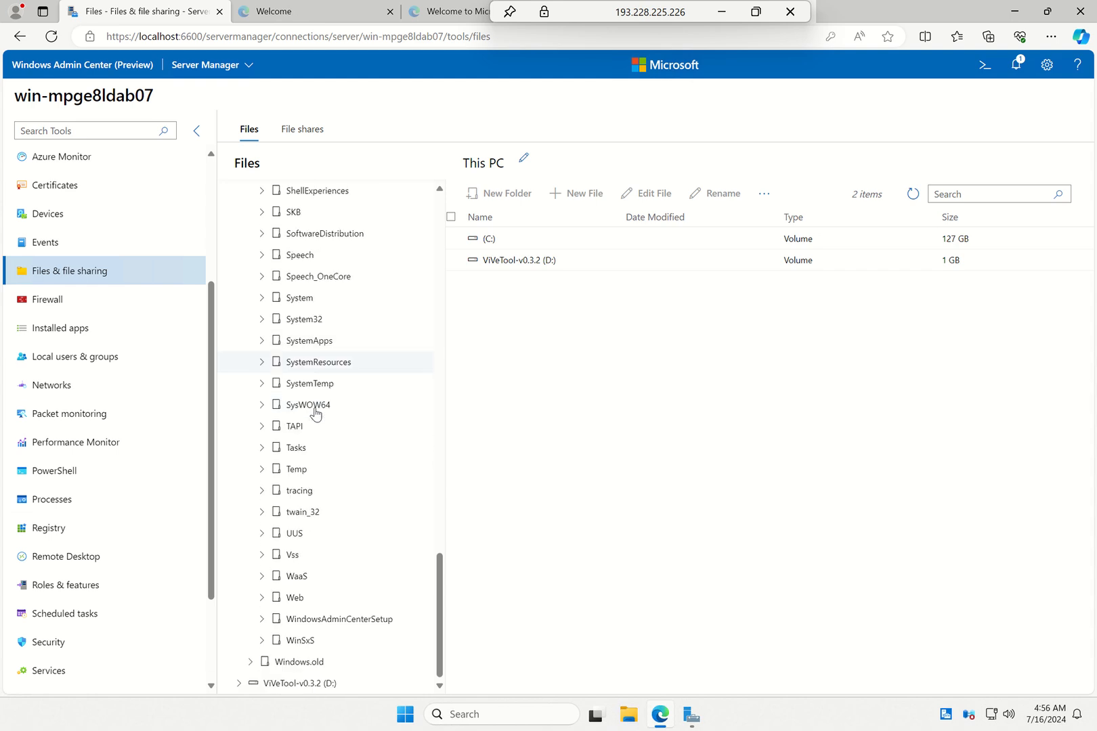
pyautogui.click(334, 618)
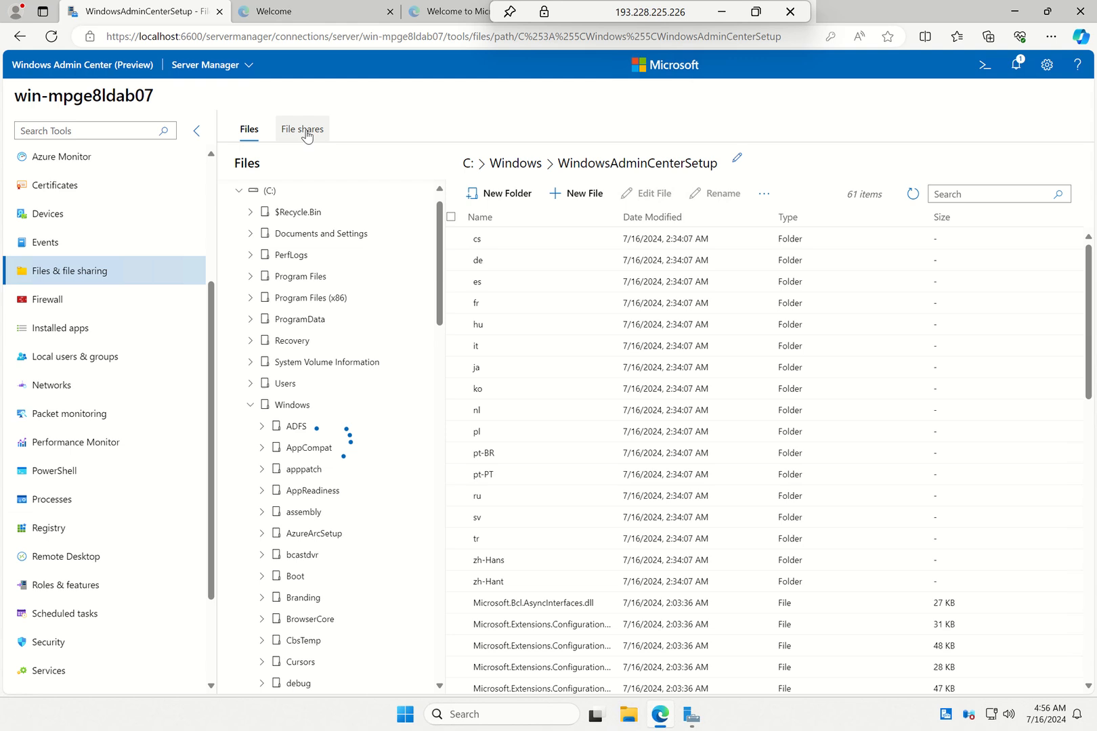
pyautogui.scroll(-3)
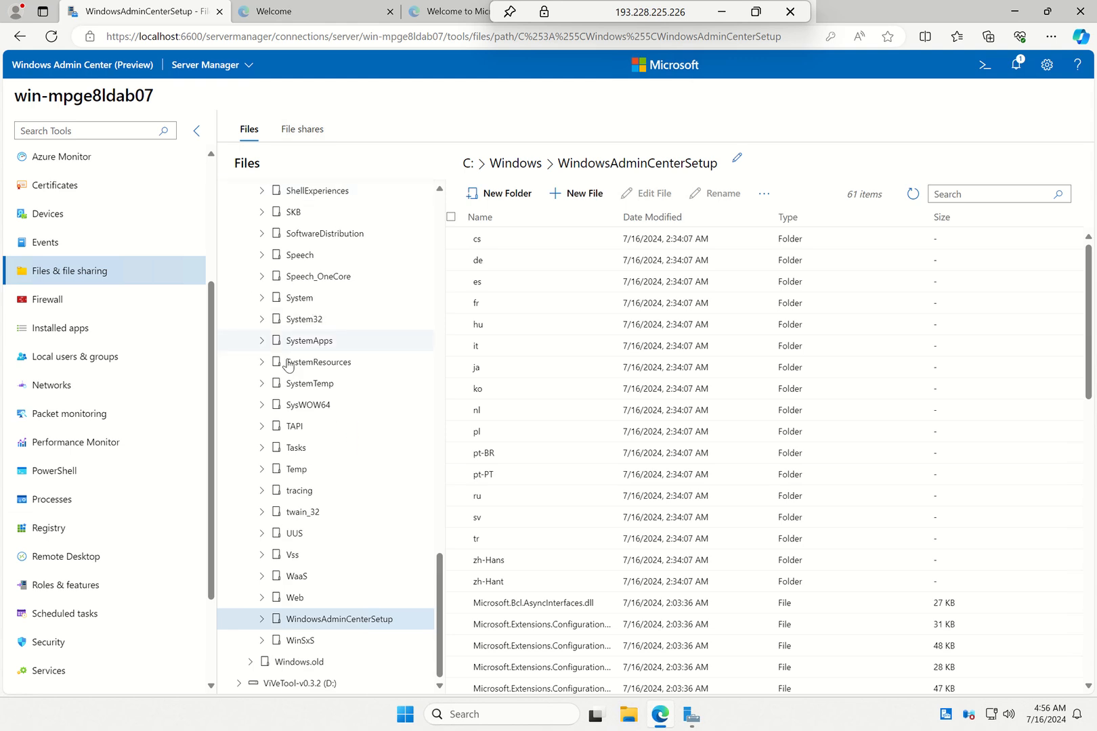
# - Switch to the server's Installed apps tool
pyautogui.click(60, 328)
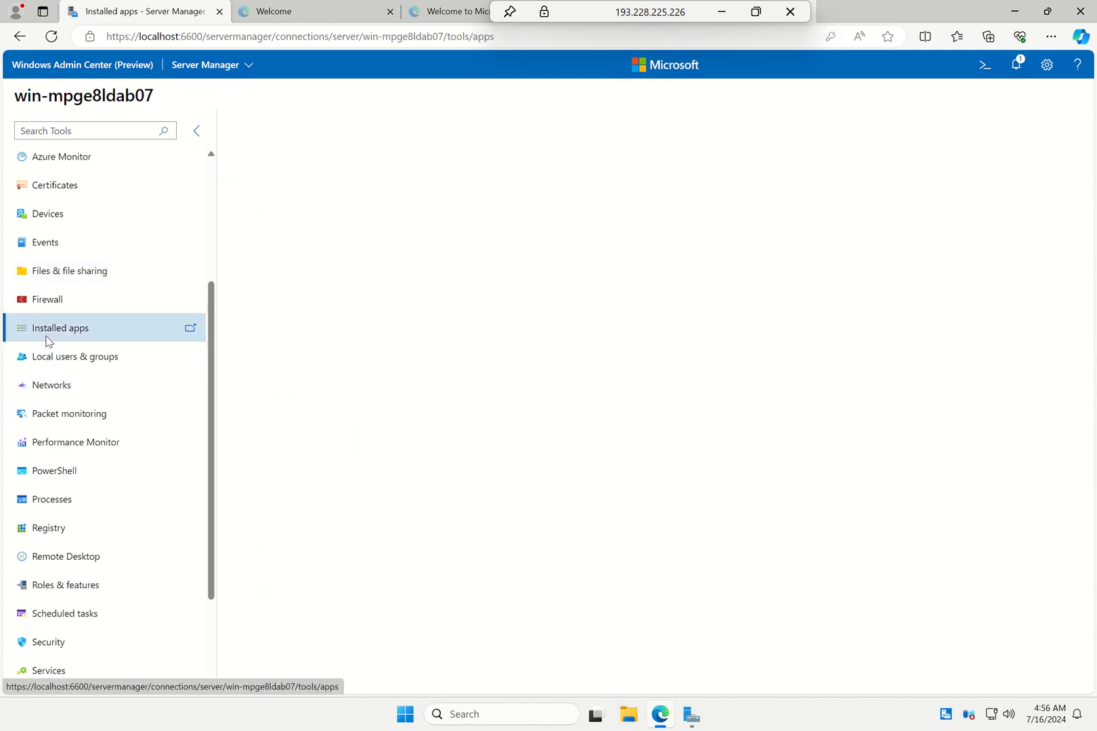
# - List the four installed apps, including Microsoft Edge and Windows Admin Center (v2) Preview 2.0.0.1
pyautogui.click(59, 328)
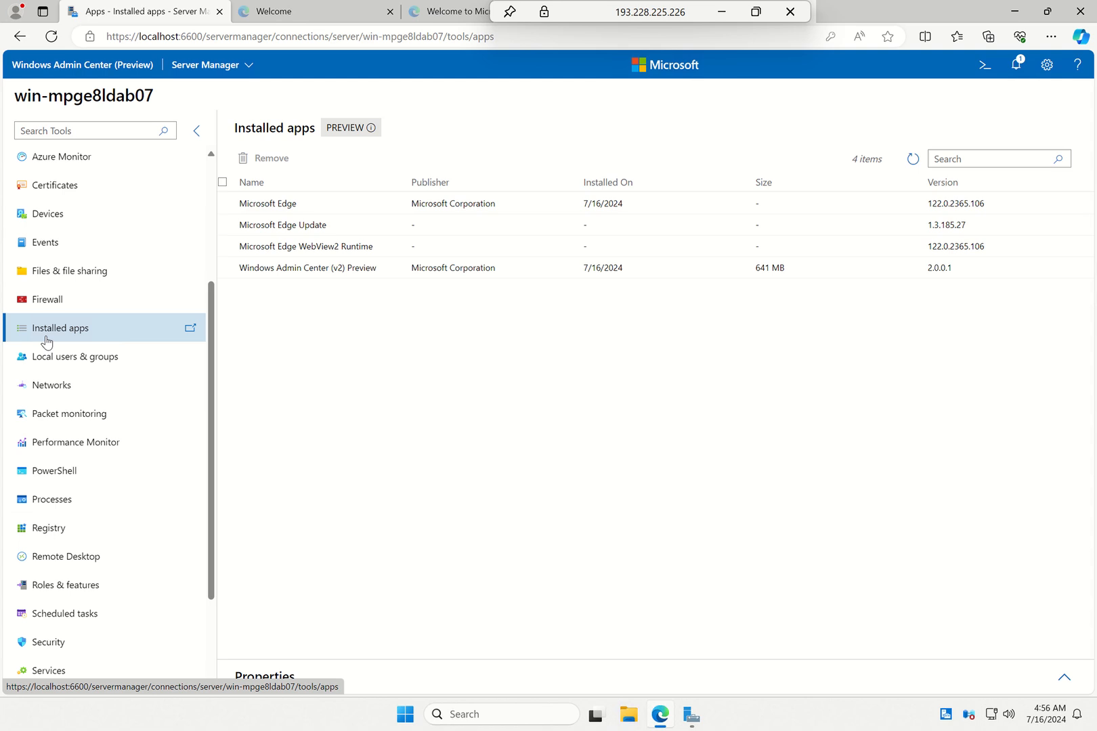
pyautogui.moveTo(552, 552)
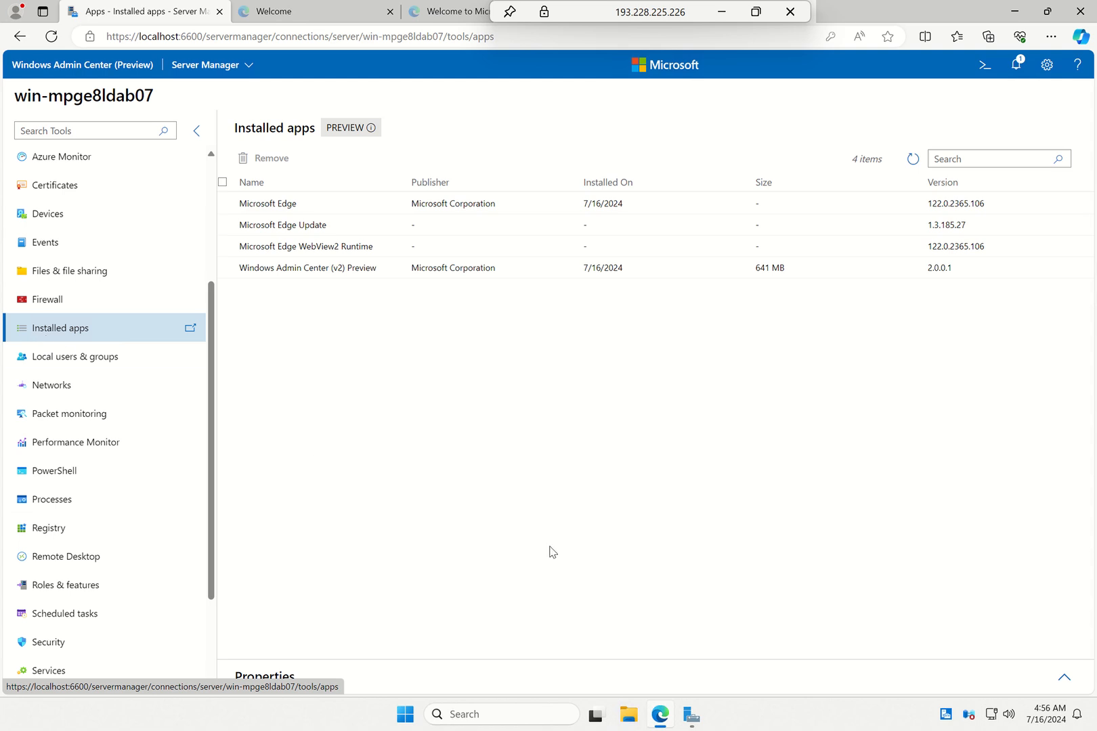
pyautogui.moveTo(433, 370)
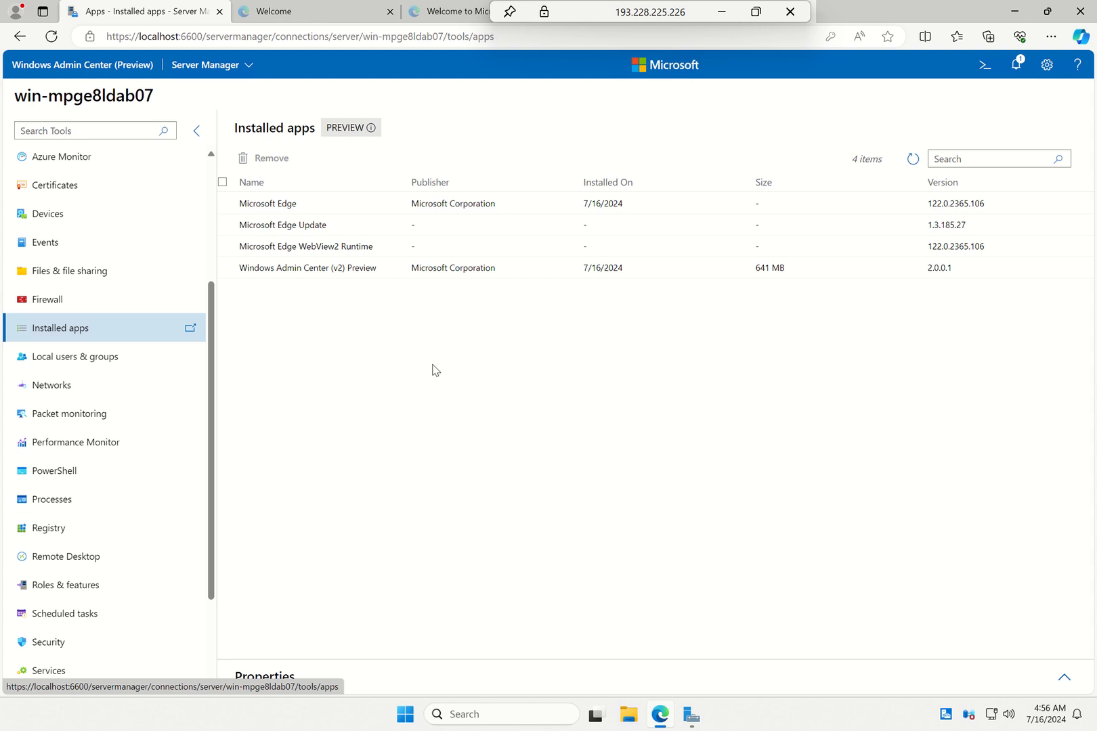
pyautogui.moveTo(707, 301)
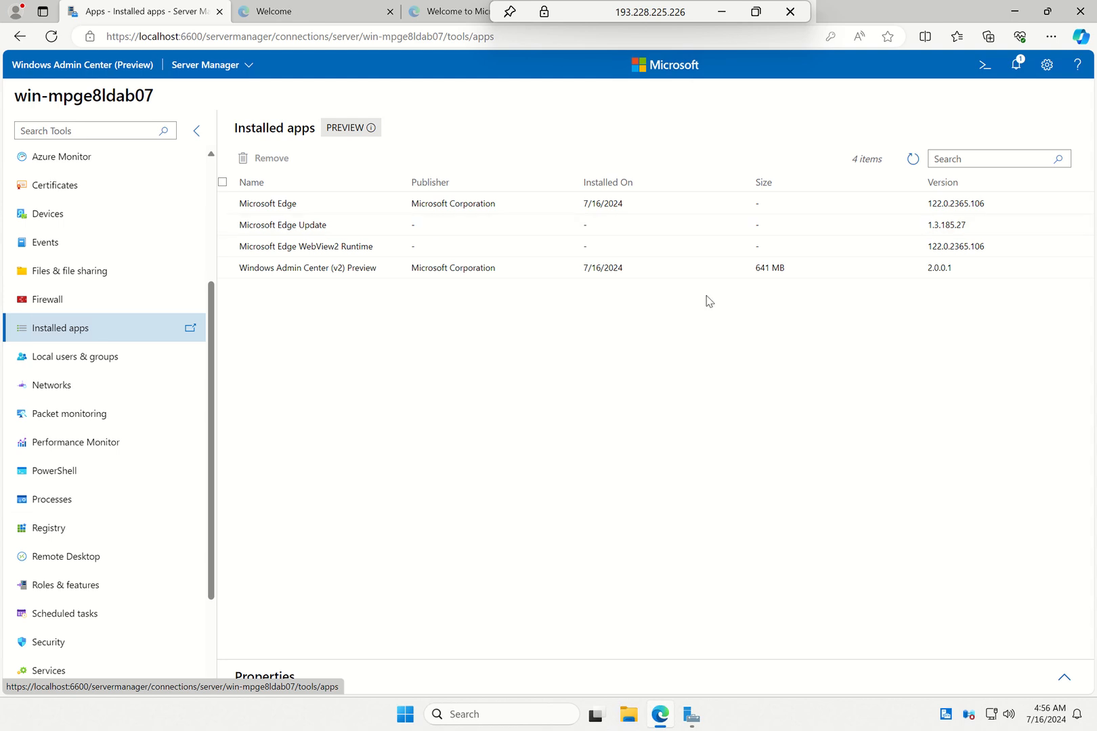
pyautogui.moveTo(482, 364)
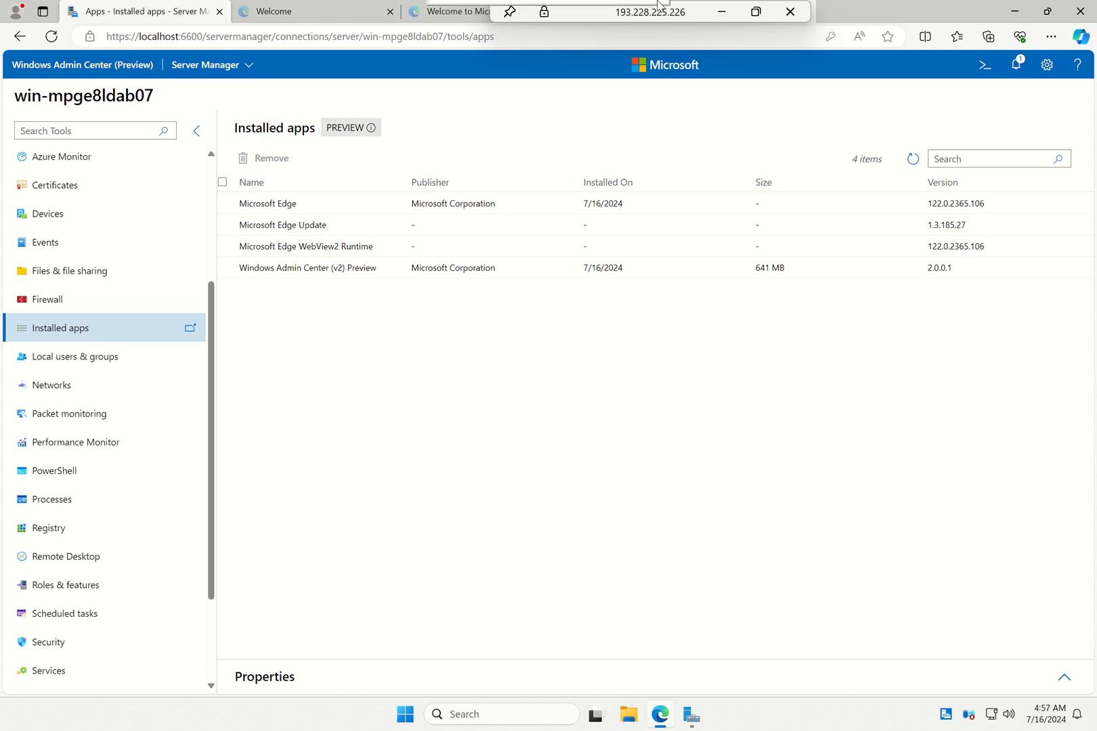
pyautogui.moveTo(470, 290)
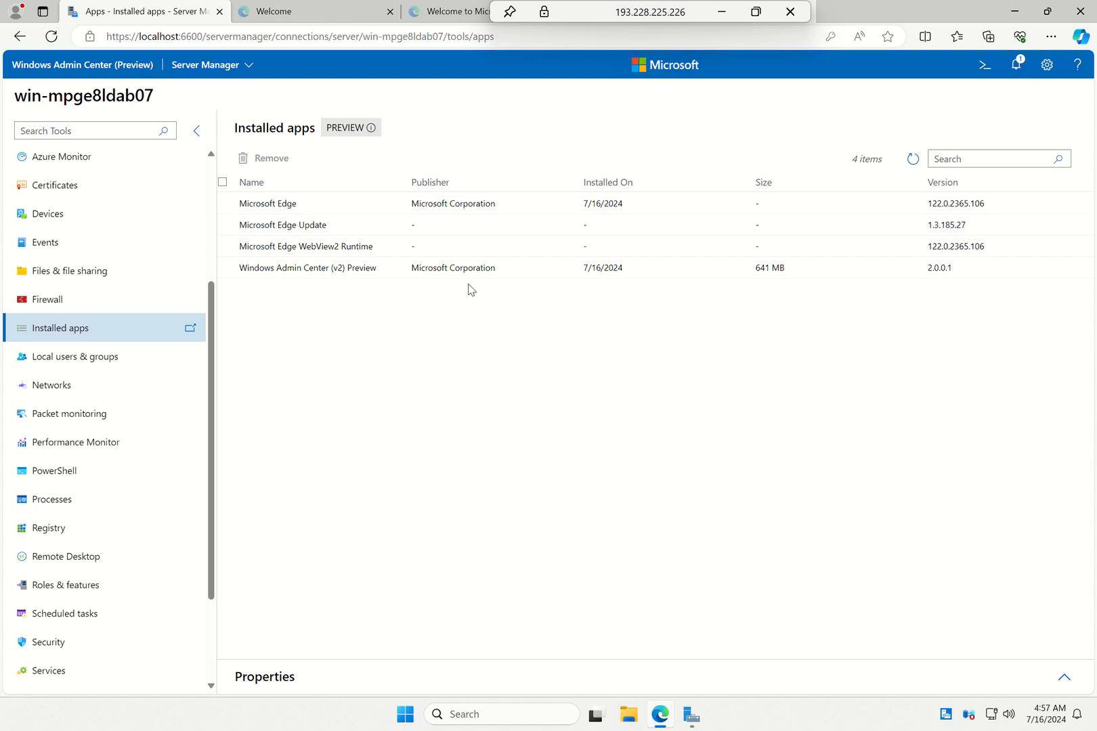